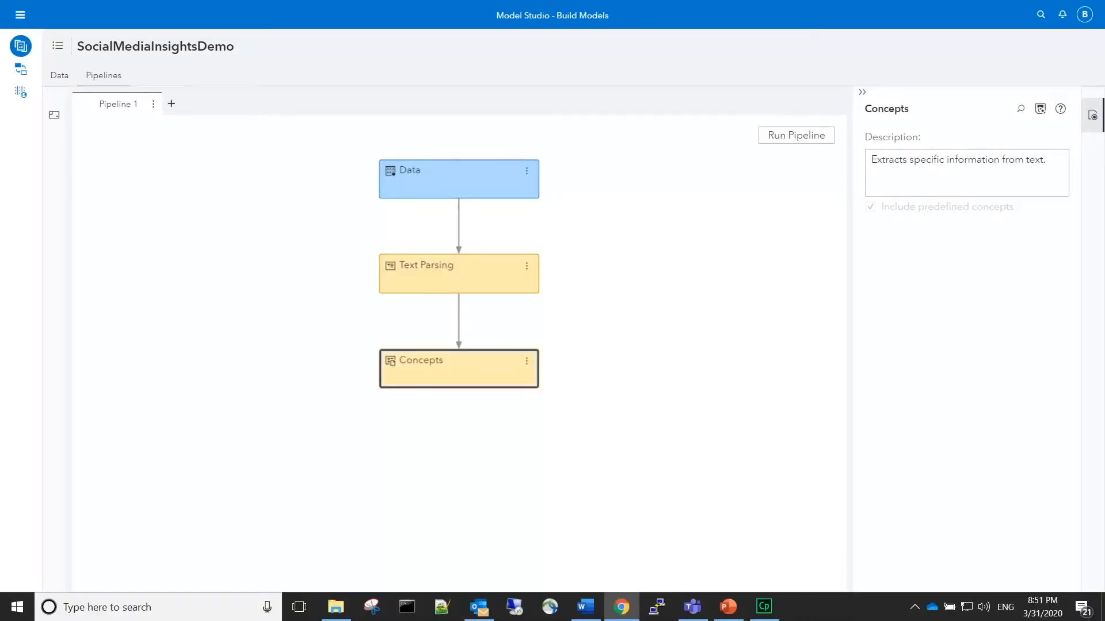
Step: Run the Data → Text Parsing → Concepts pipeline and open the Concepts node for editing
click(526, 363)
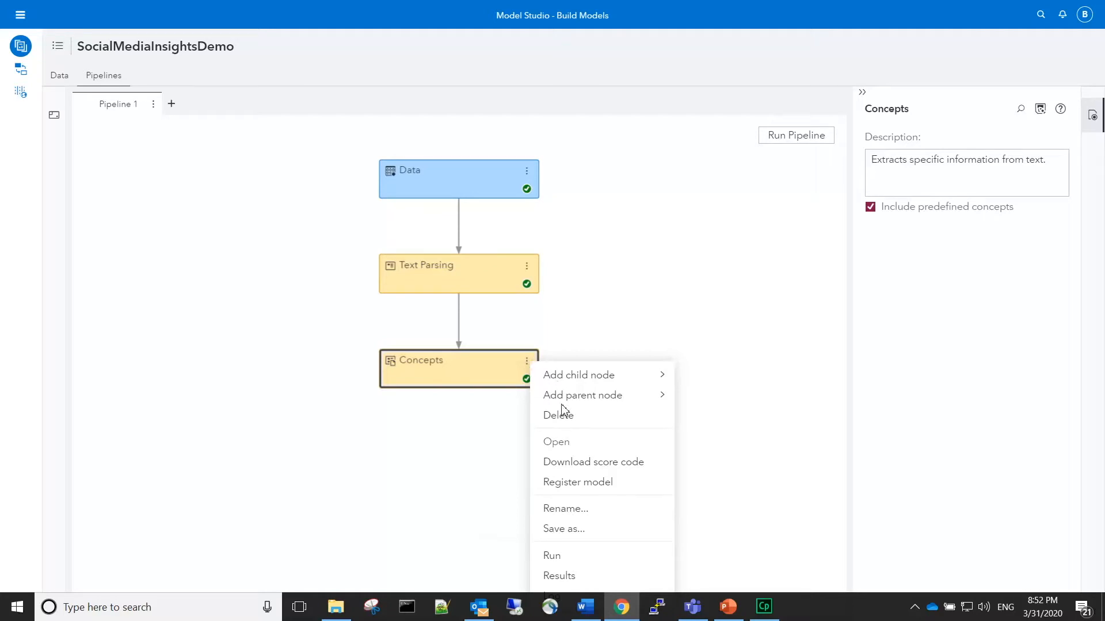
click(555, 442)
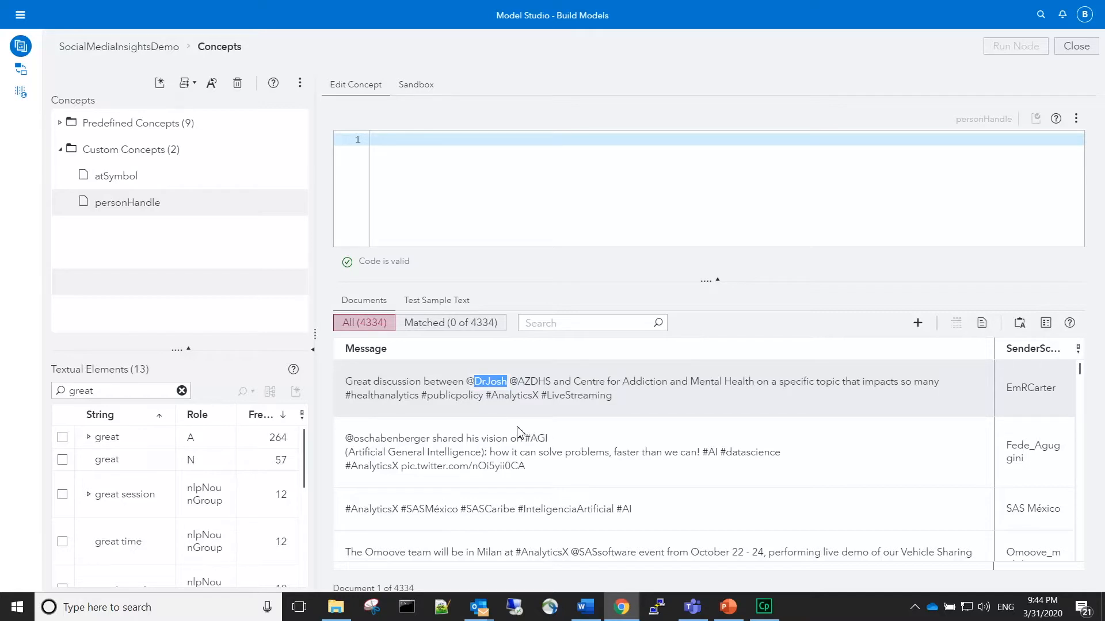
right_click(491, 381)
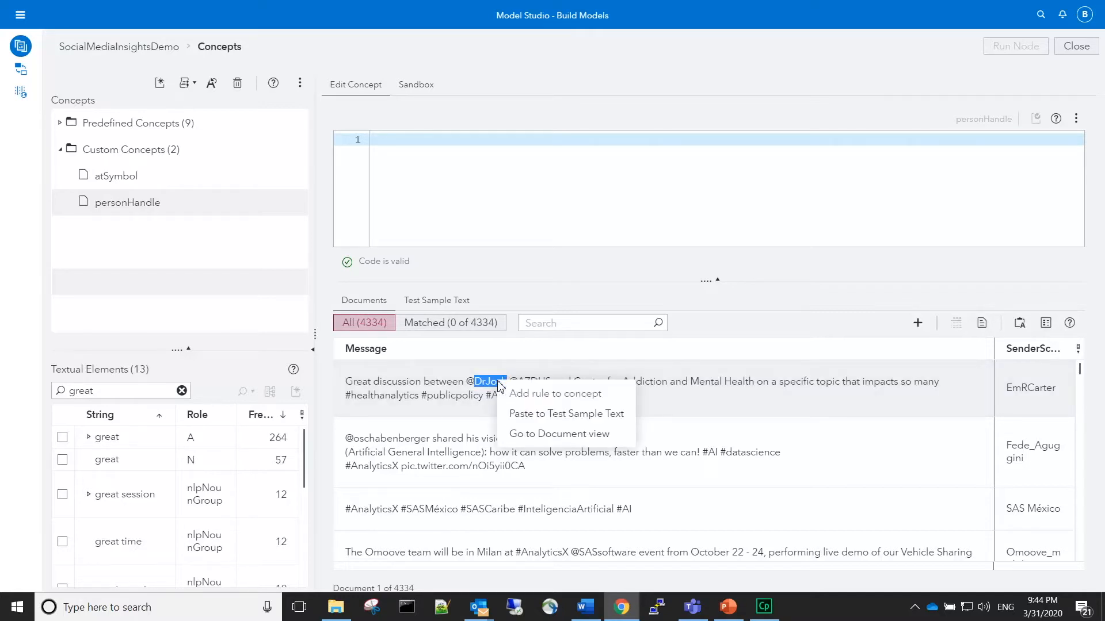
mouse_move(517, 400)
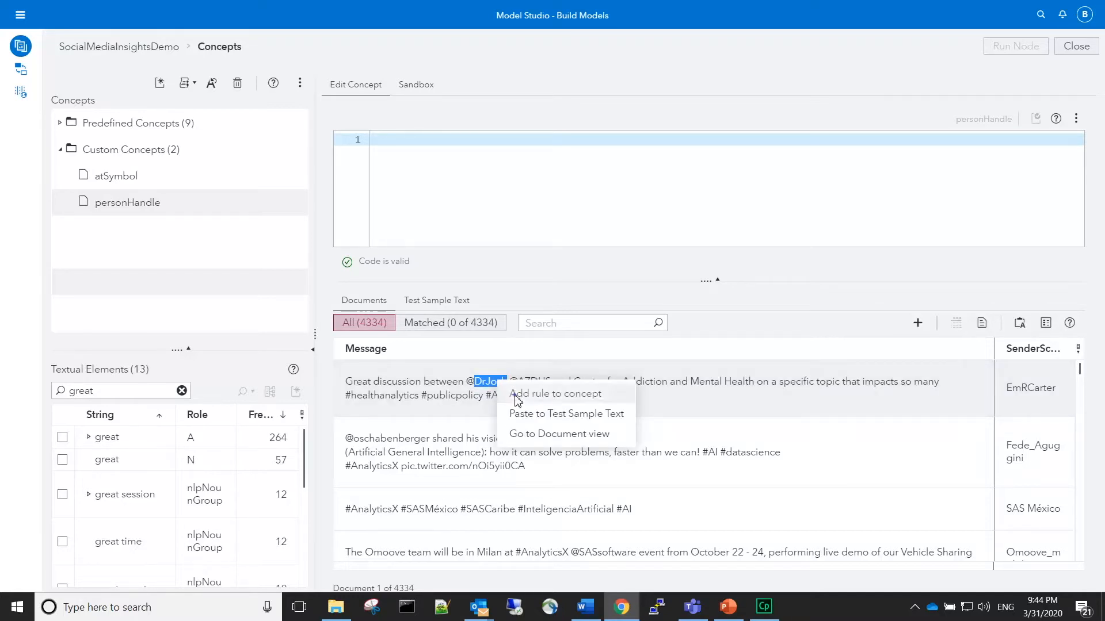
click(556, 394)
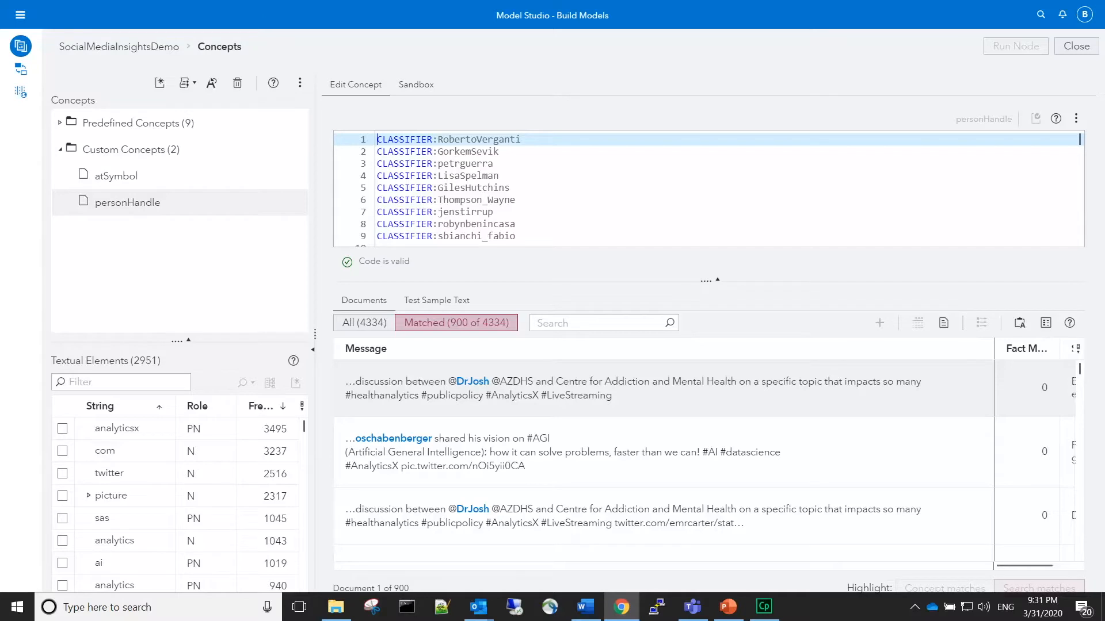
right_click(130, 150)
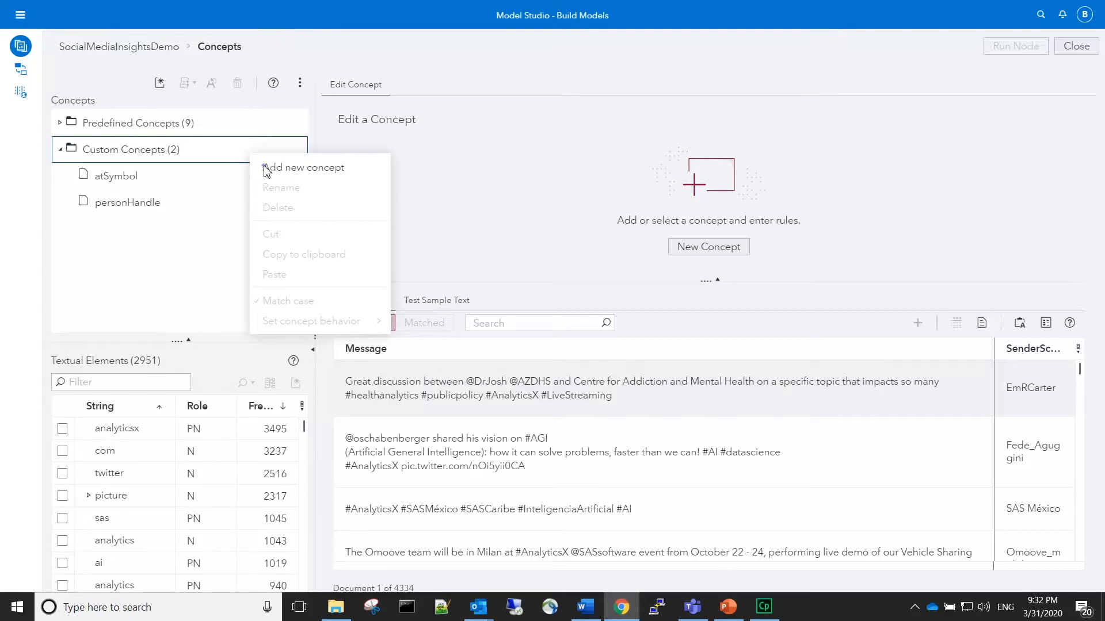
Step: Add concept customPerson with CONCEPT:nlpPerson, CONCEPT:atSymbol personHandle and name classifier rules
click(304, 168)
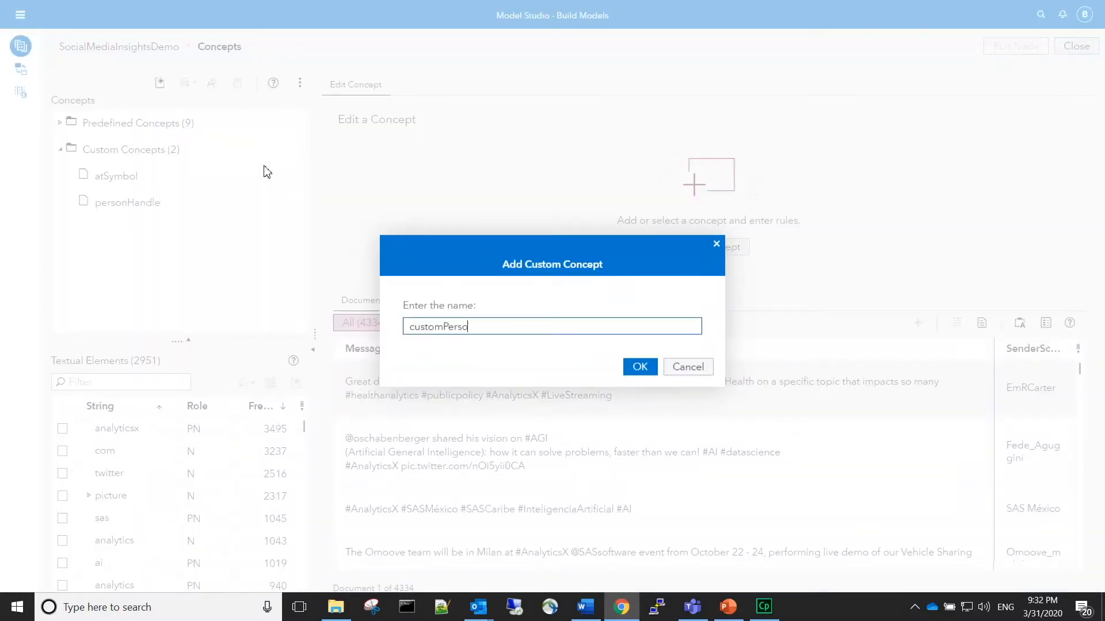
click(638, 366)
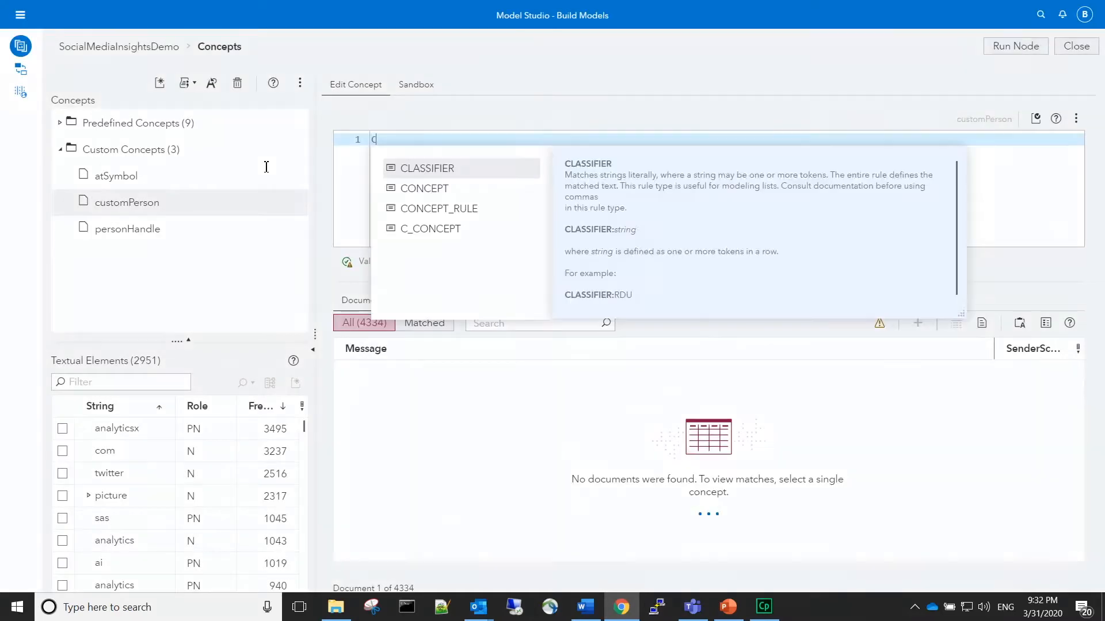
text(CONCEPT:nlpPerson)
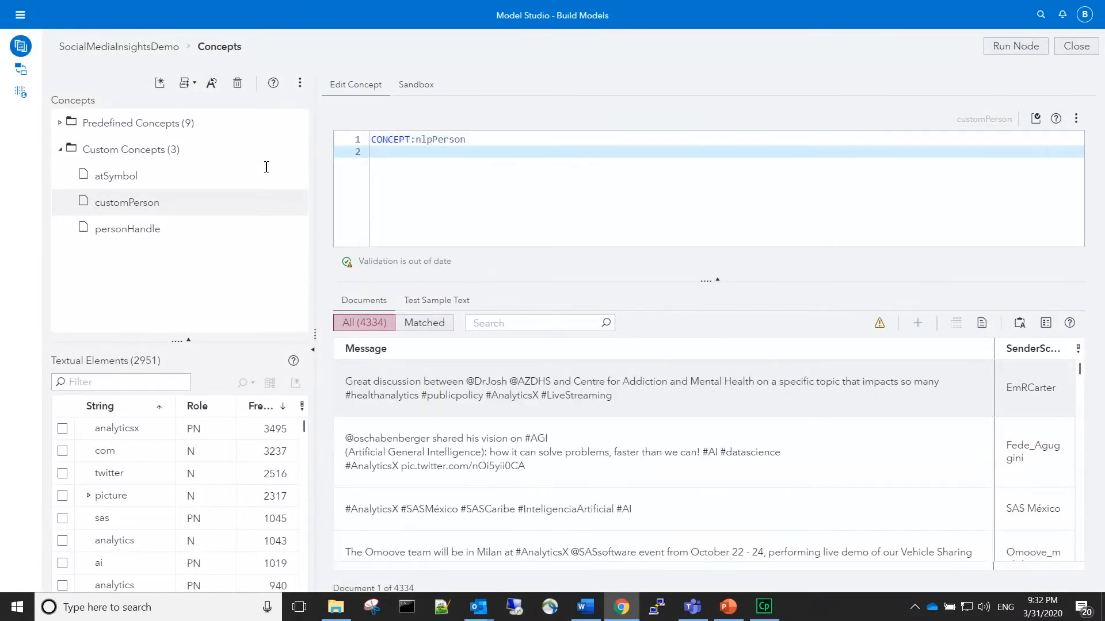
text(CONCEPT:atSymb)
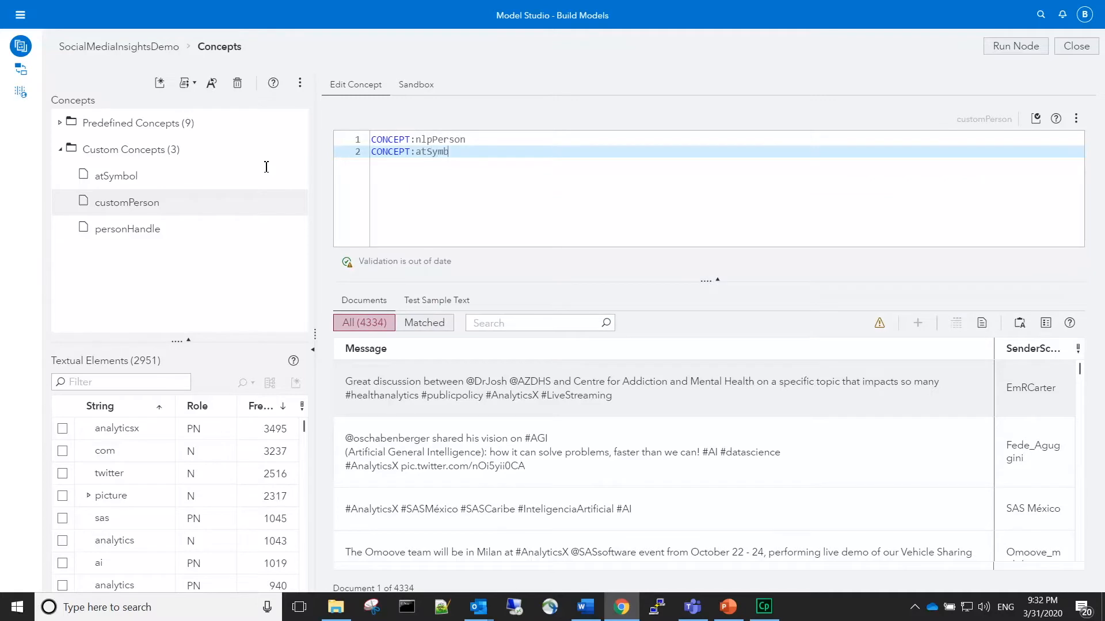
text(personHandle)
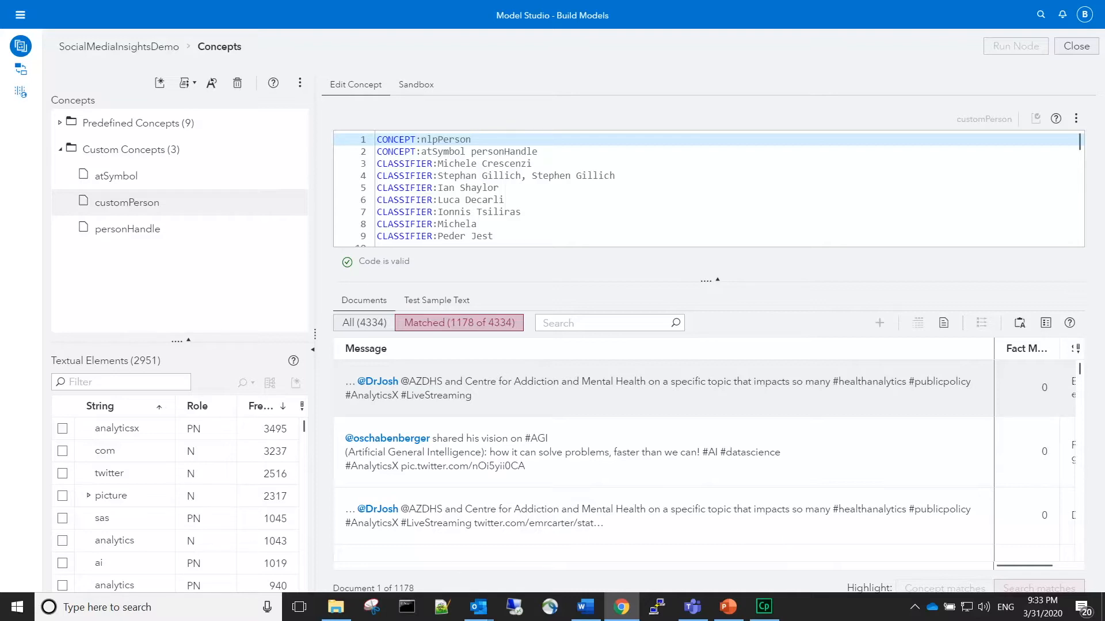
Step: Add a new custom concept posAdj and filter Textual Elements for good
right_click(130, 150)
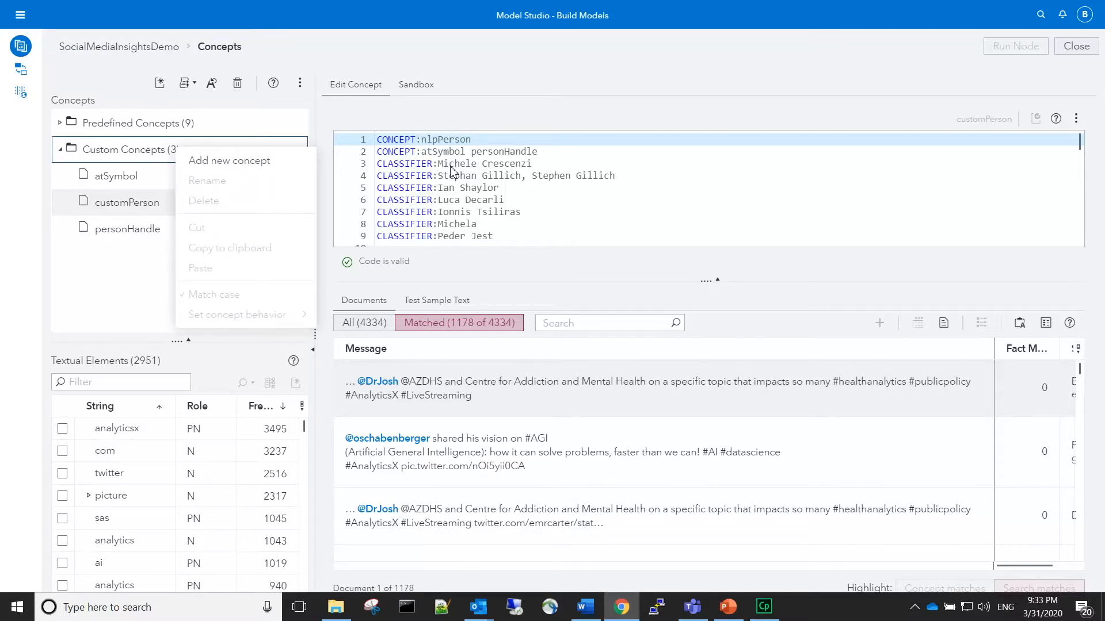
mouse_move(229, 162)
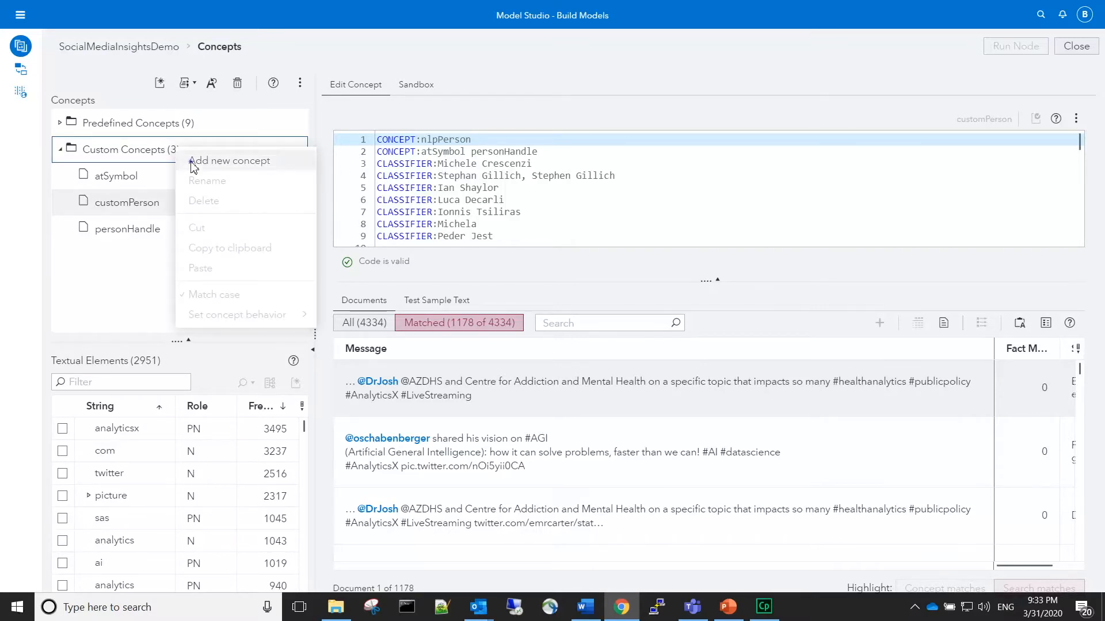
click(229, 161)
text(posAdj)
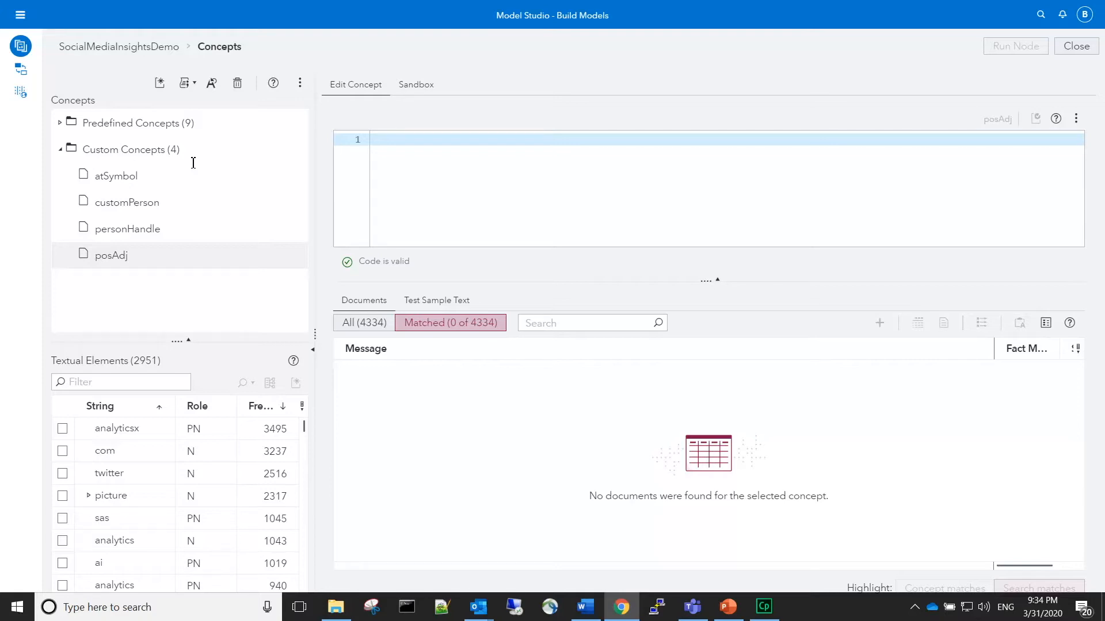
mouse_move(172, 184)
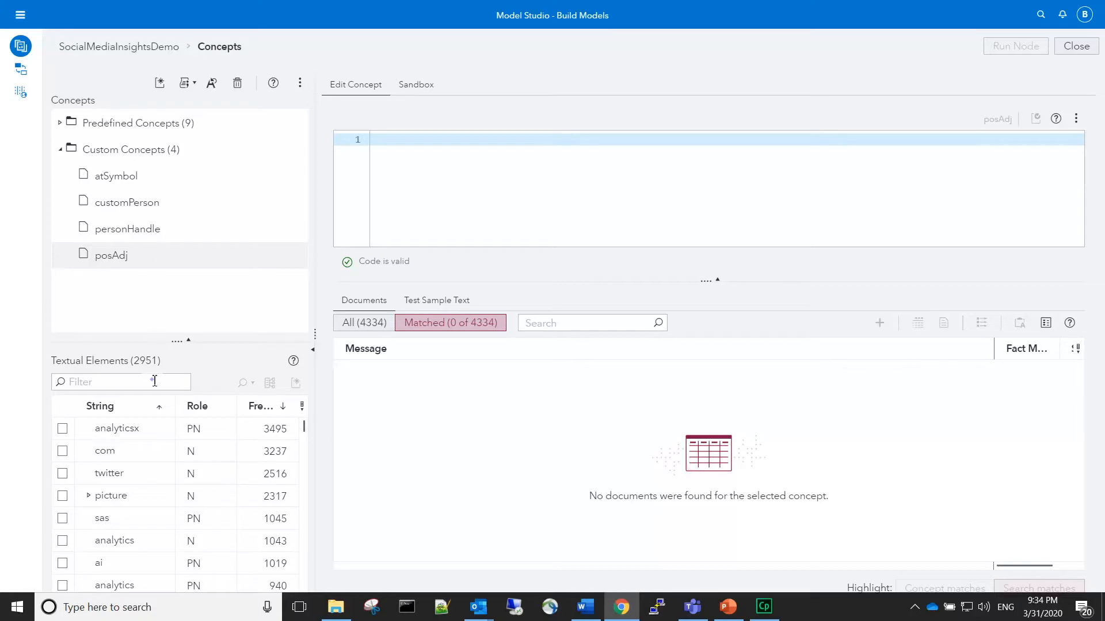
text(good)
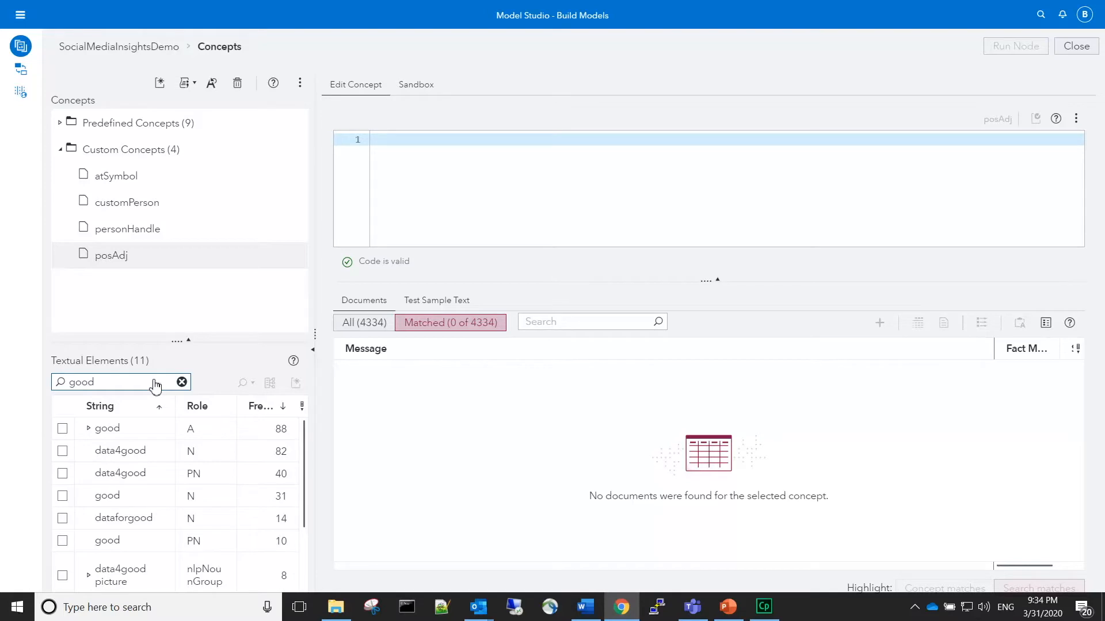
mouse_move(109, 394)
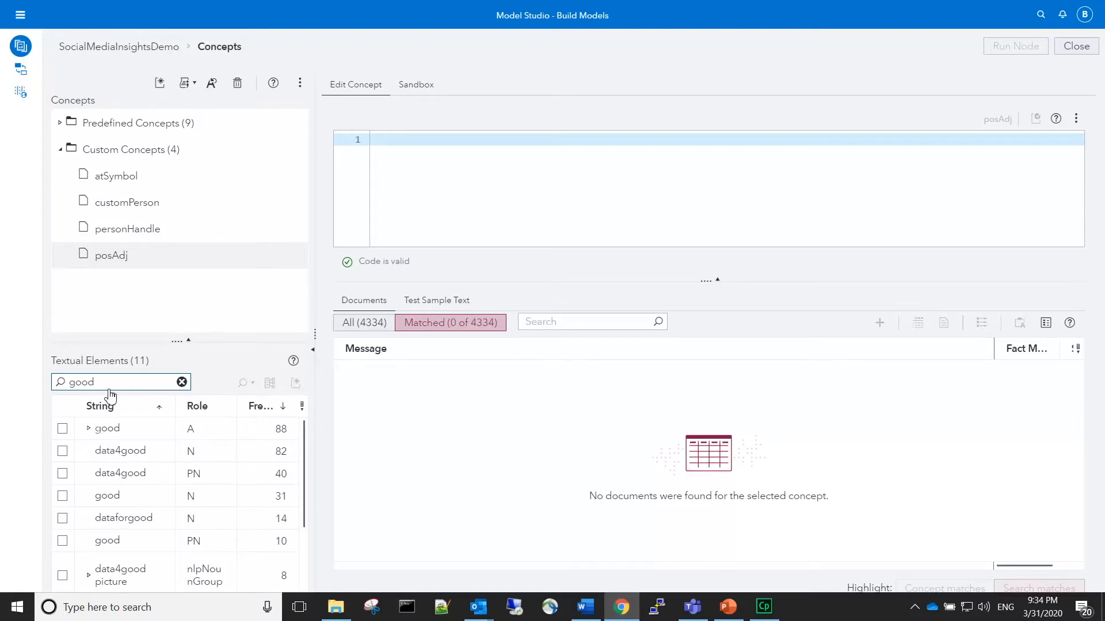
Step: Build an OR rule from good with its forms best, better, accept it and run the node
click(89, 428)
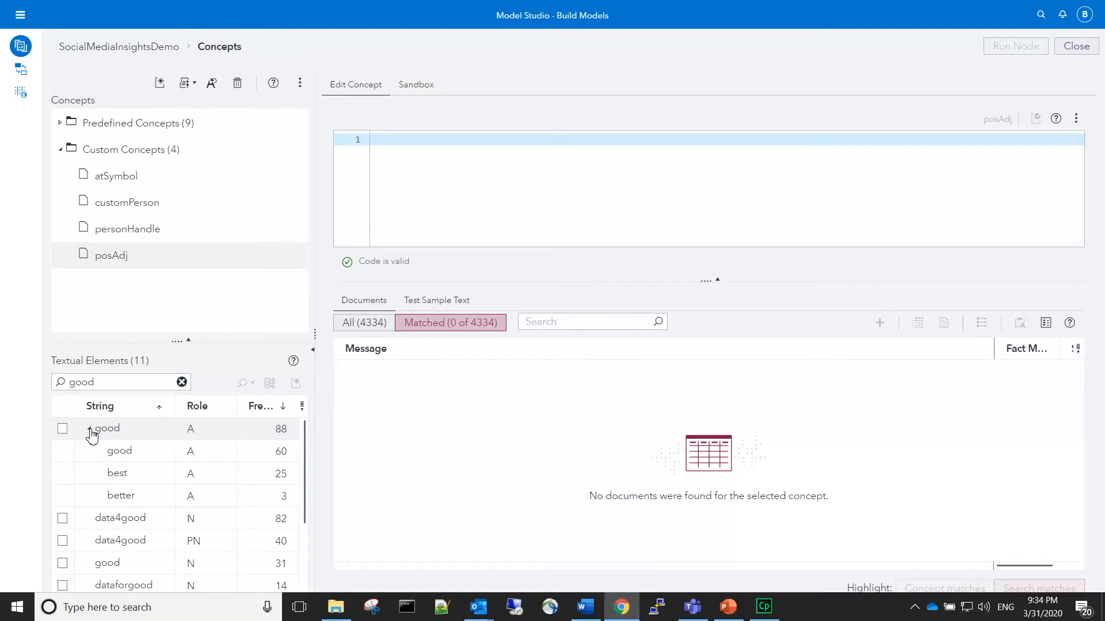
click(63, 428)
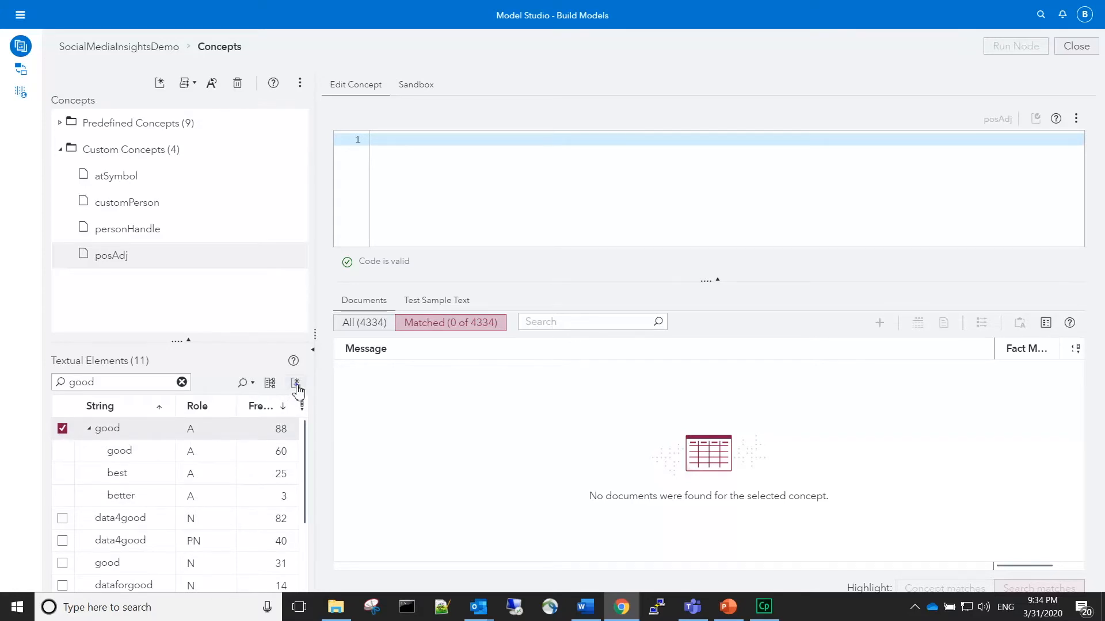
click(296, 382)
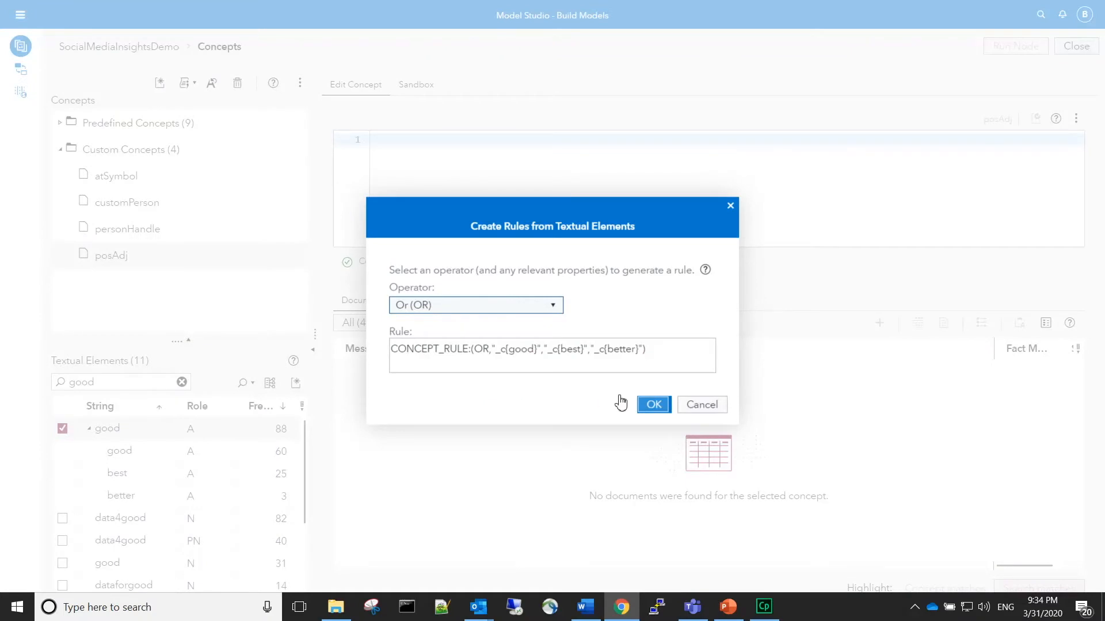
click(651, 404)
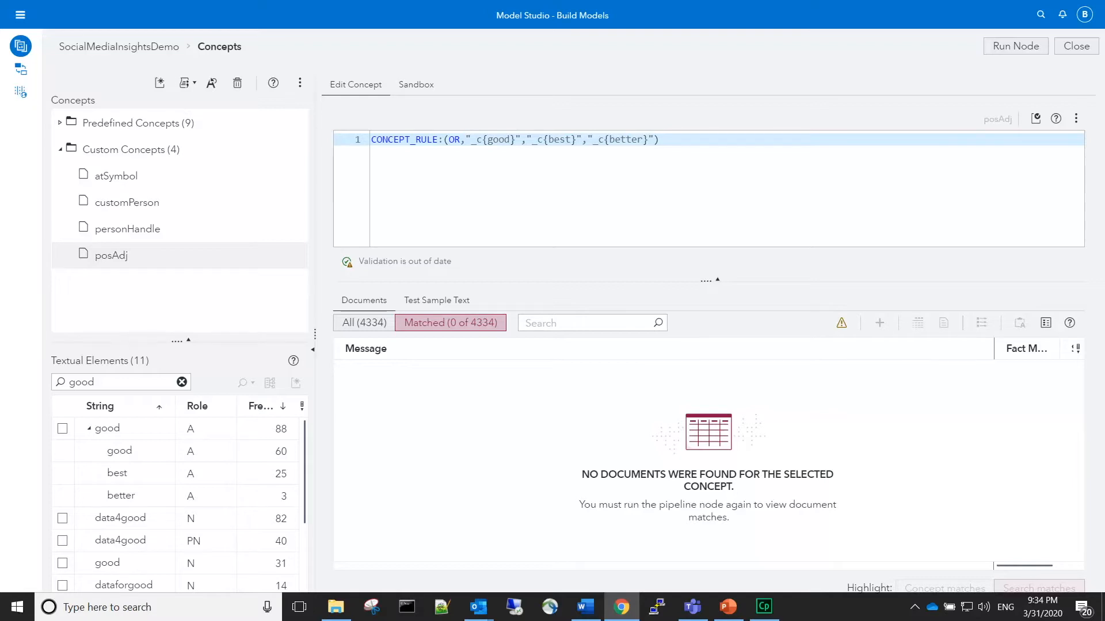
click(1015, 46)
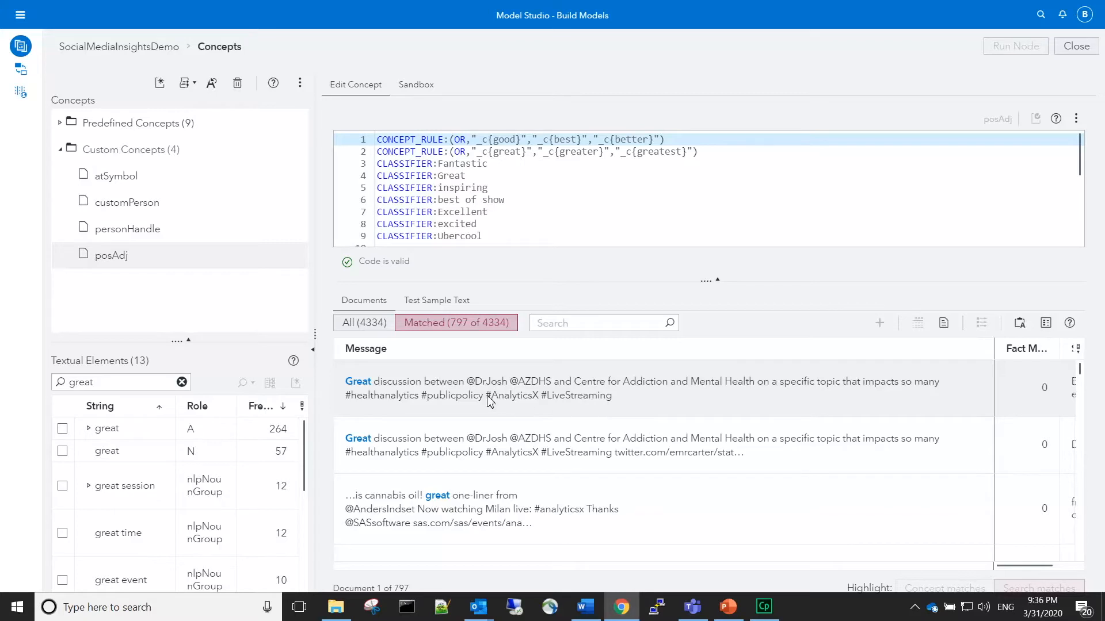
Step: Add the posPhrase concept, run it and search matched documents for "best practices"
right_click(130, 148)
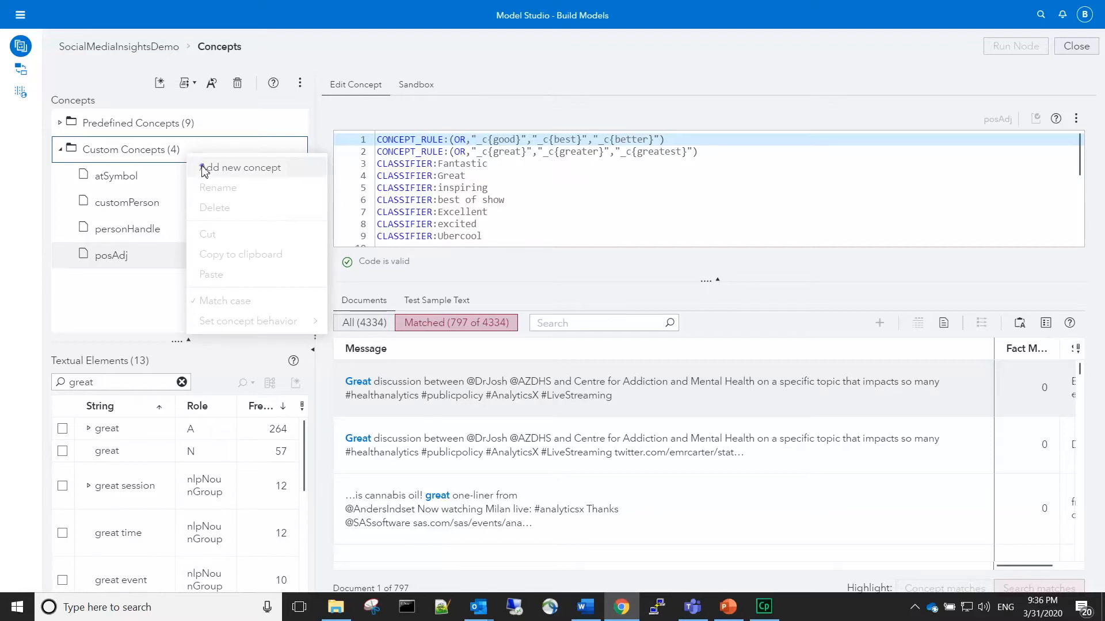
click(244, 167)
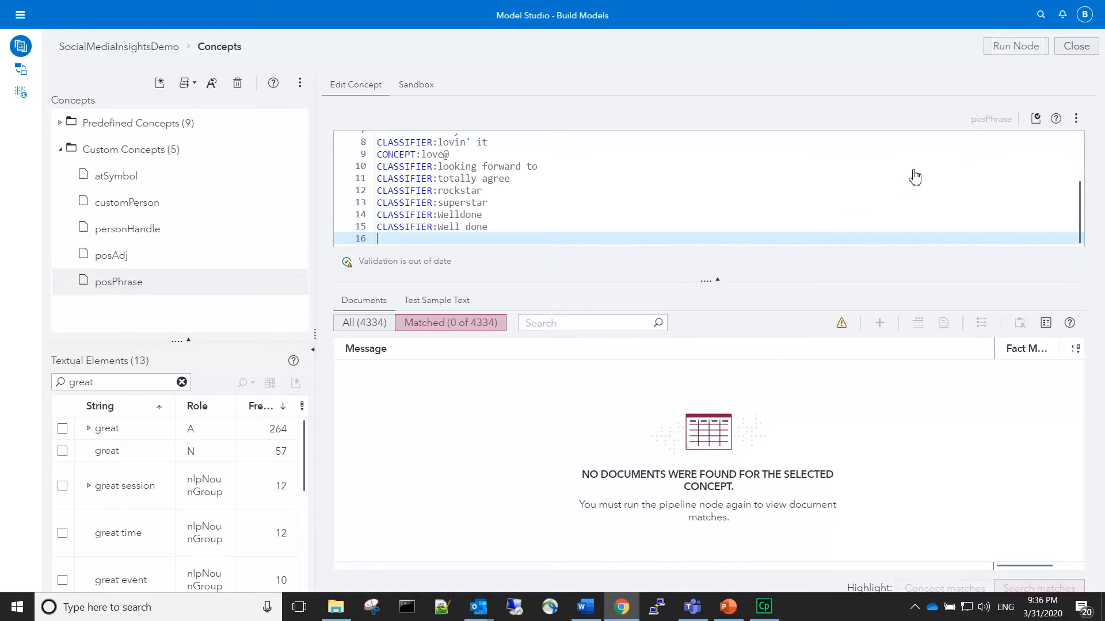
click(1014, 46)
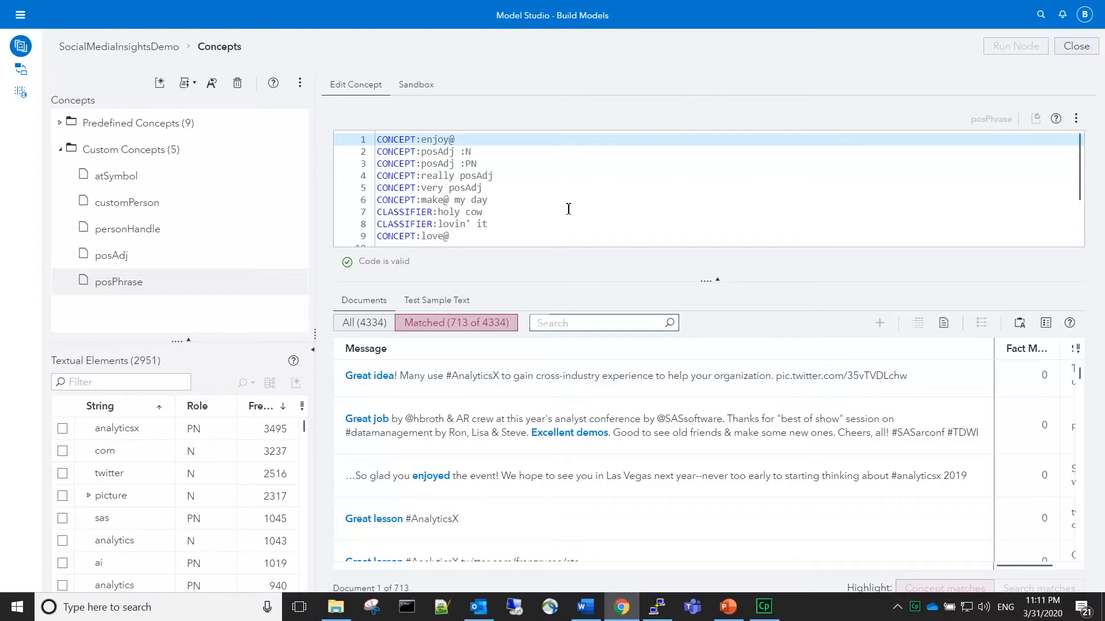
text("best practices")
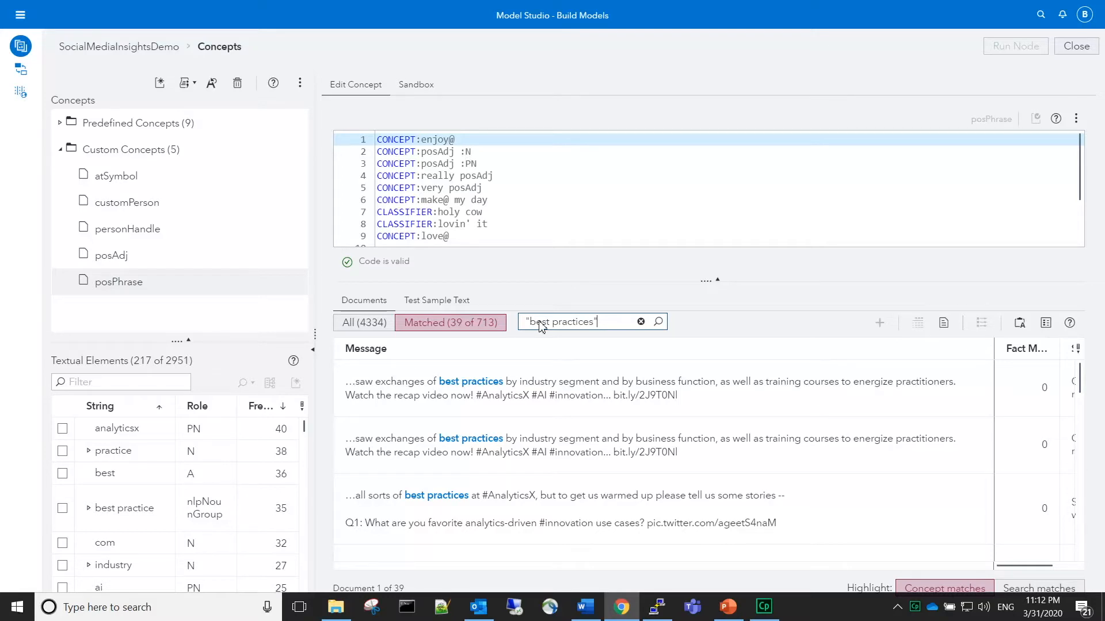
mouse_move(358, 311)
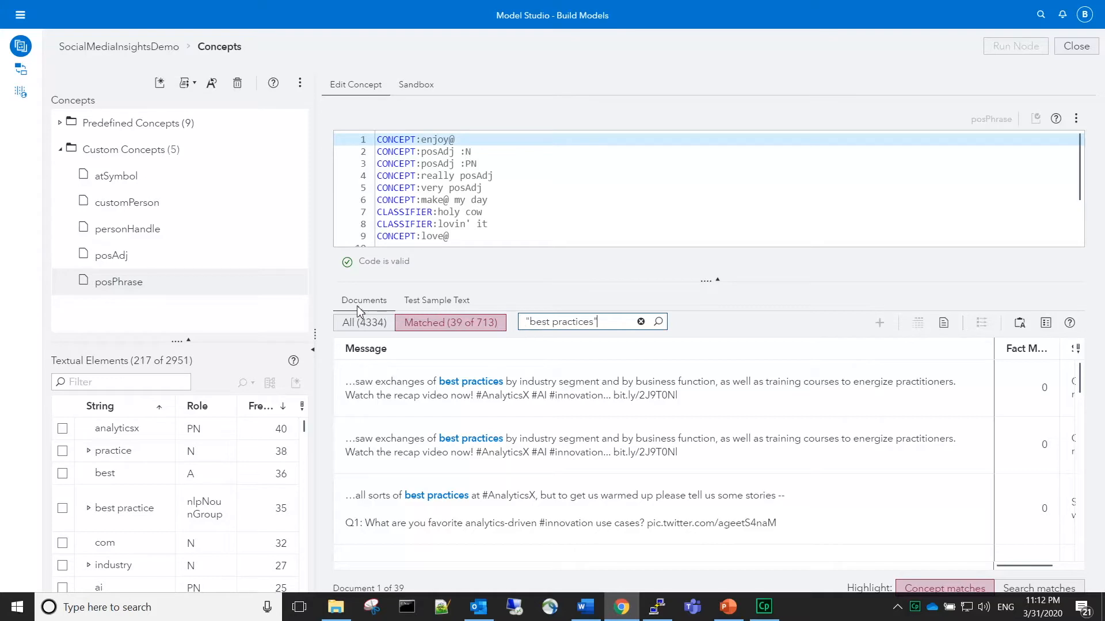
mouse_move(178, 153)
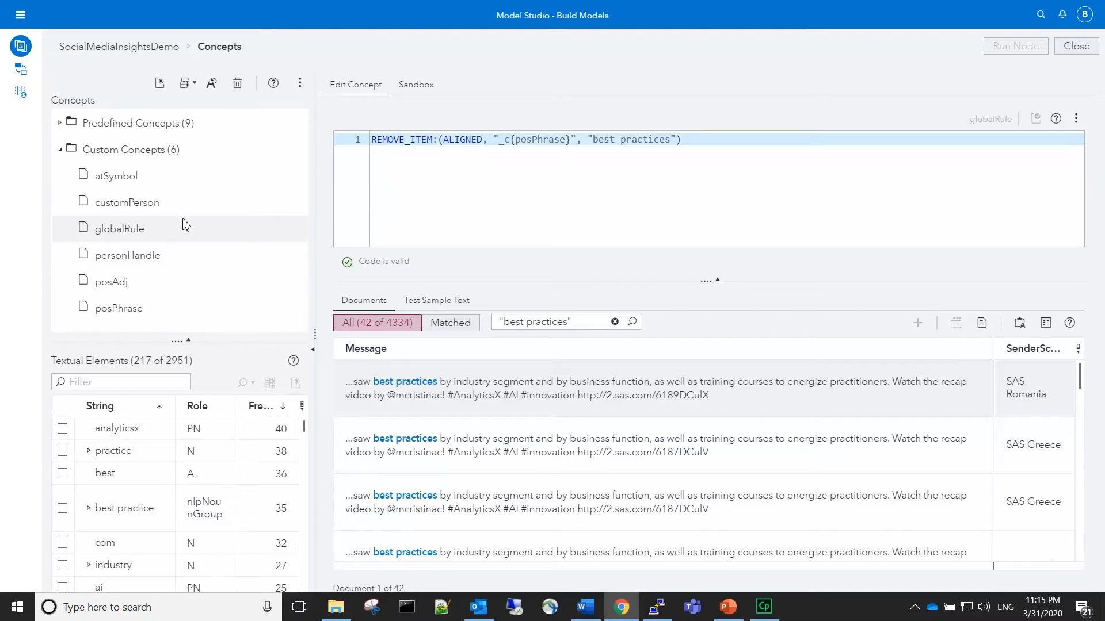
Step: Reopen posPhrase and view its matched documents after the globalRule removal
click(118, 309)
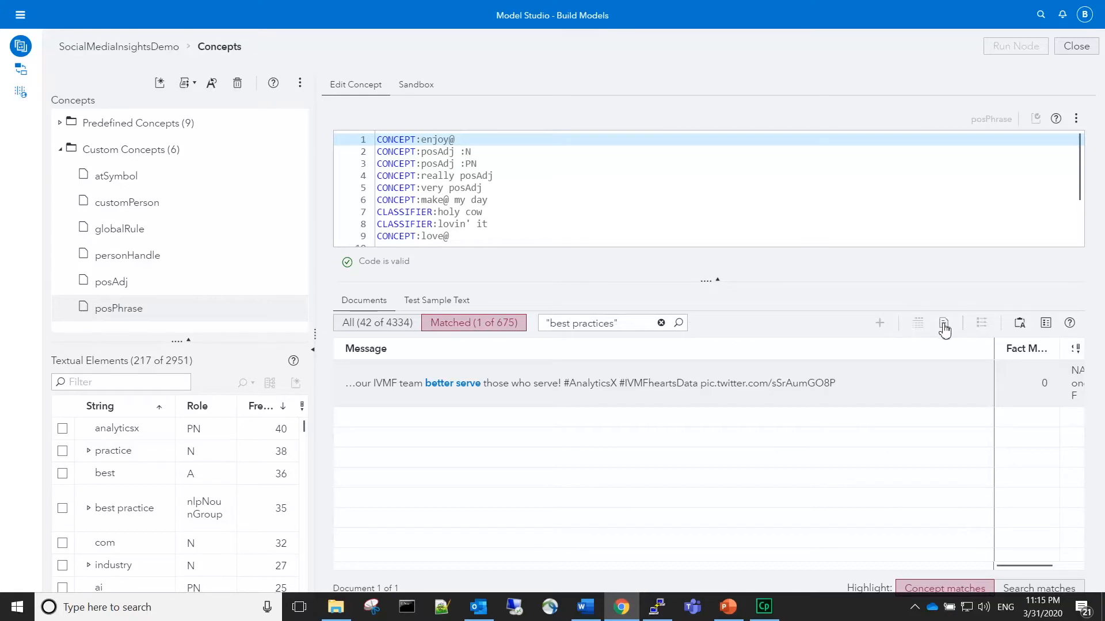
click(942, 322)
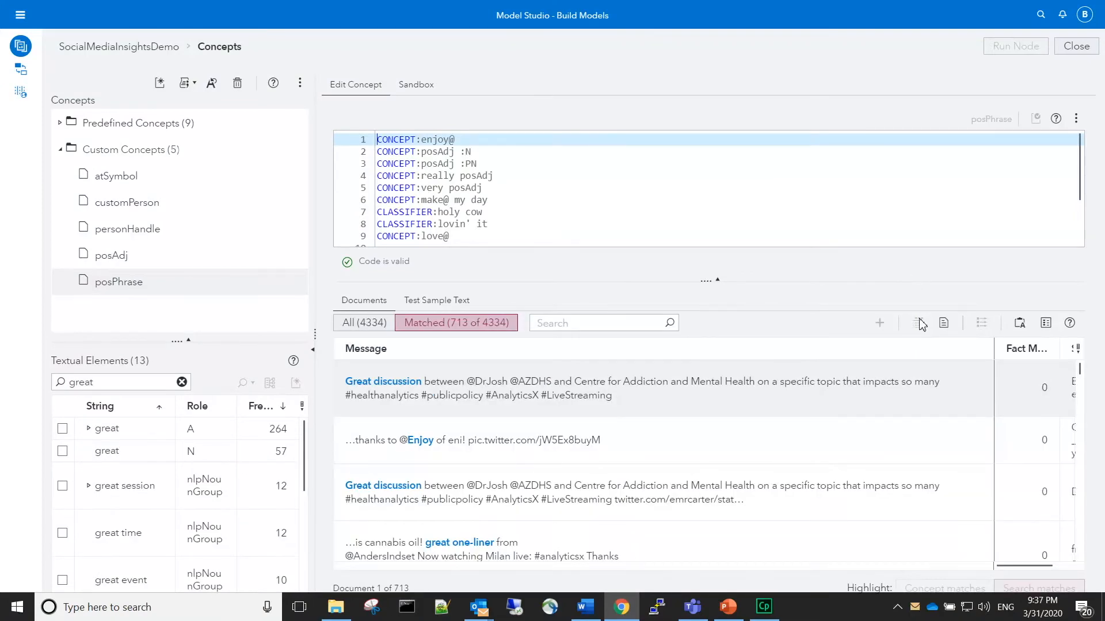
mouse_move(201, 214)
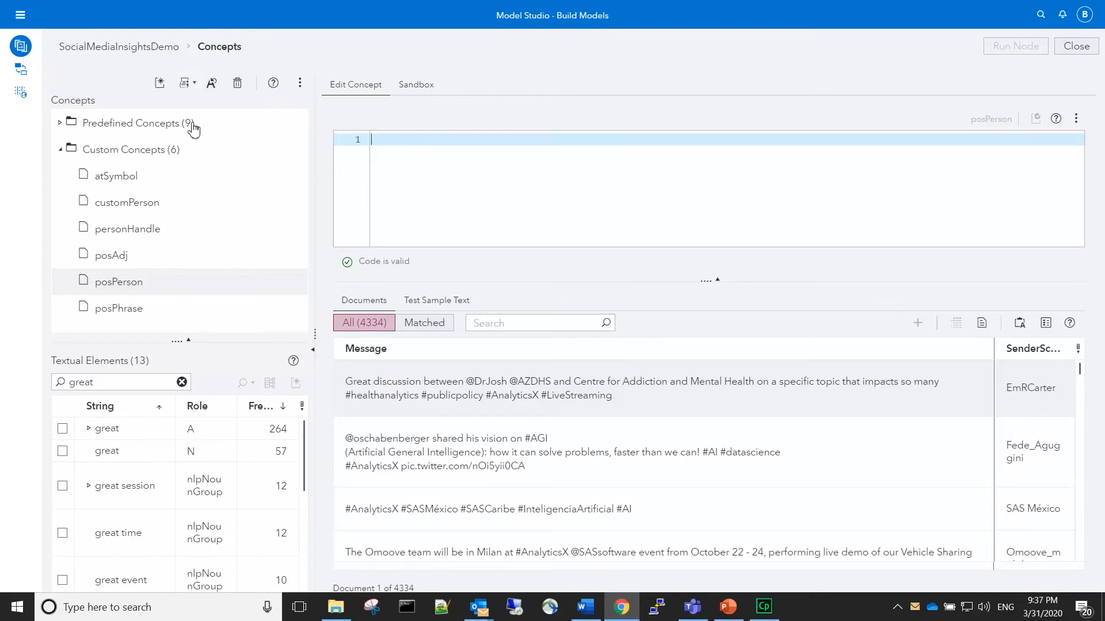
Step: Autogenerate fact rules for posPerson from customPerson and posPhrase, then run the node
click(184, 83)
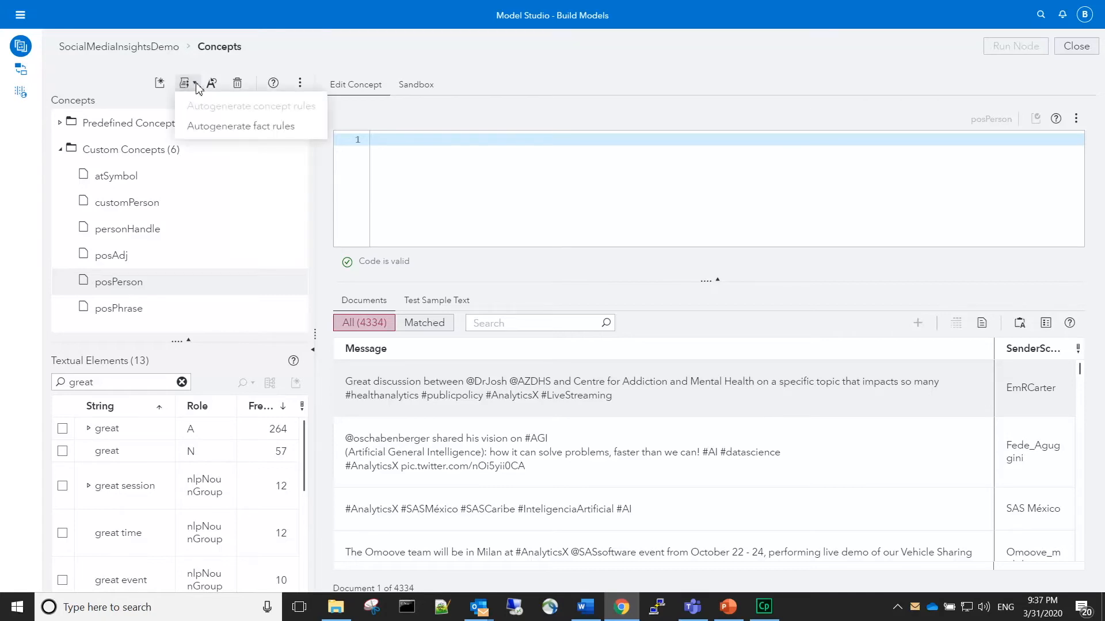
mouse_move(206, 131)
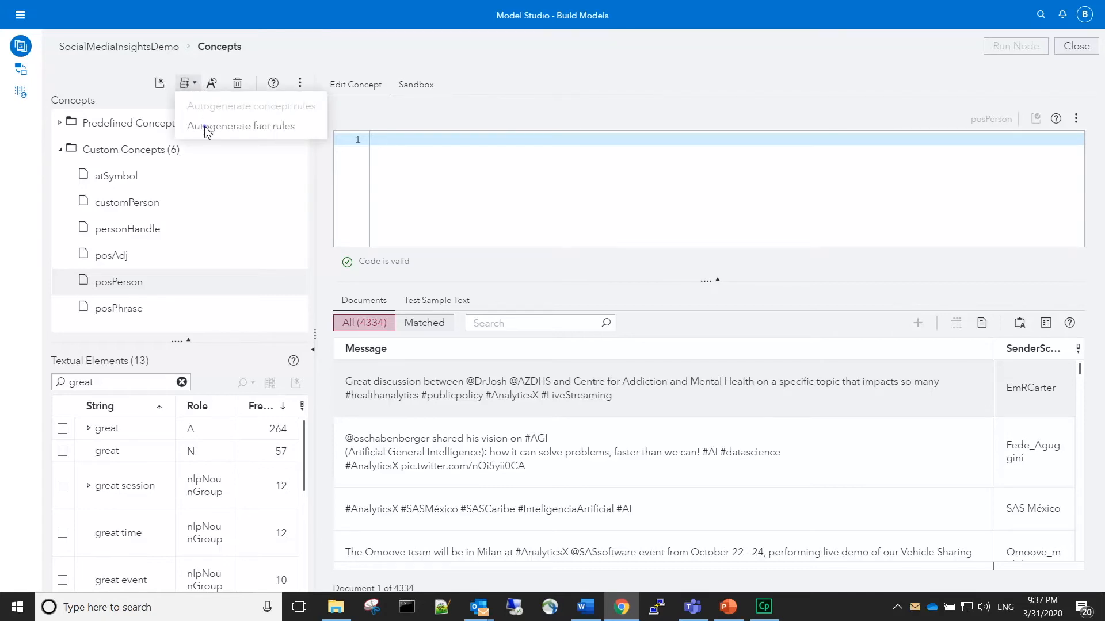
click(243, 125)
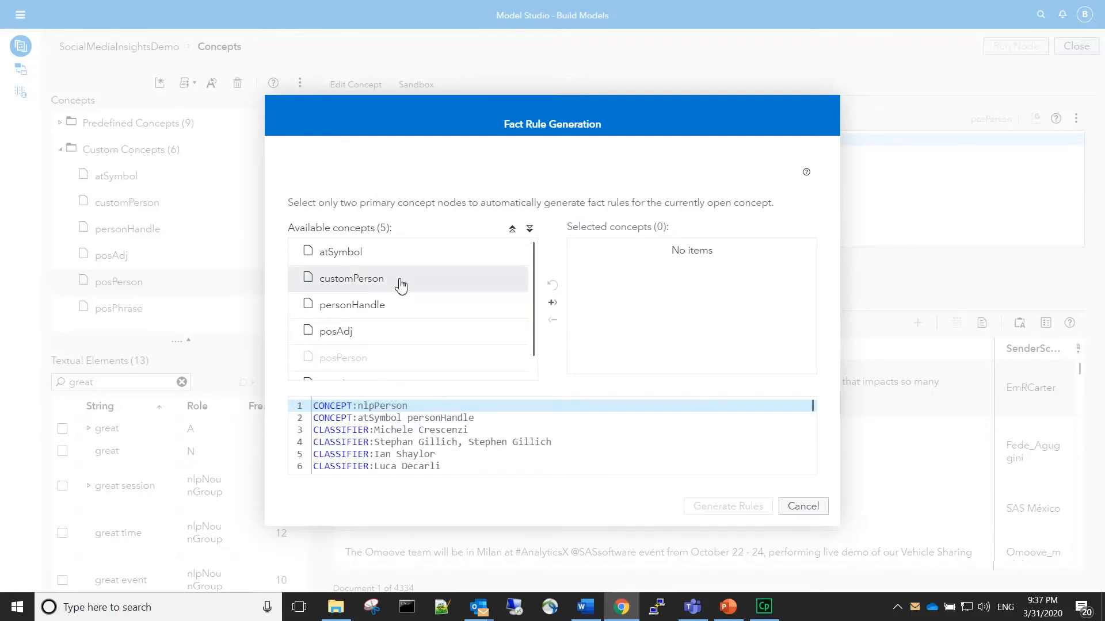
mouse_move(553, 302)
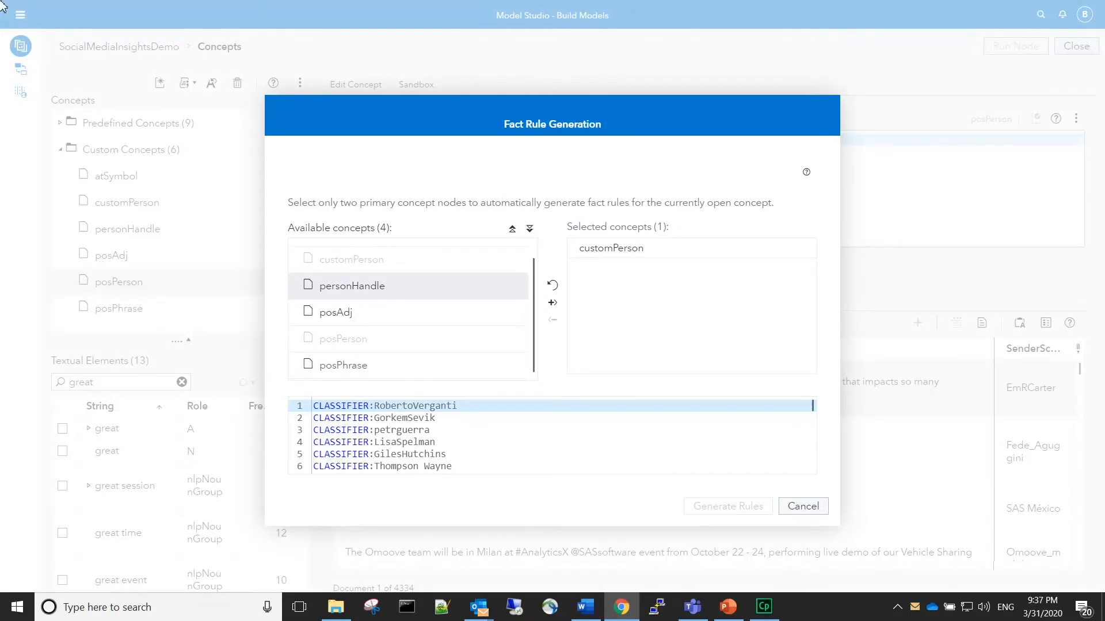
click(350, 365)
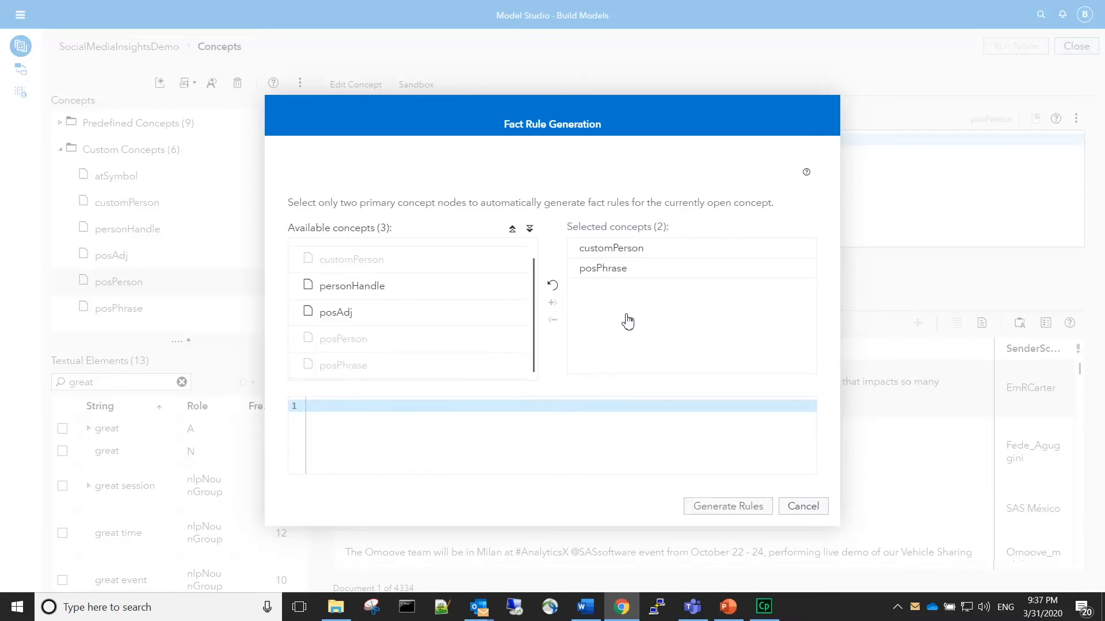
click(727, 506)
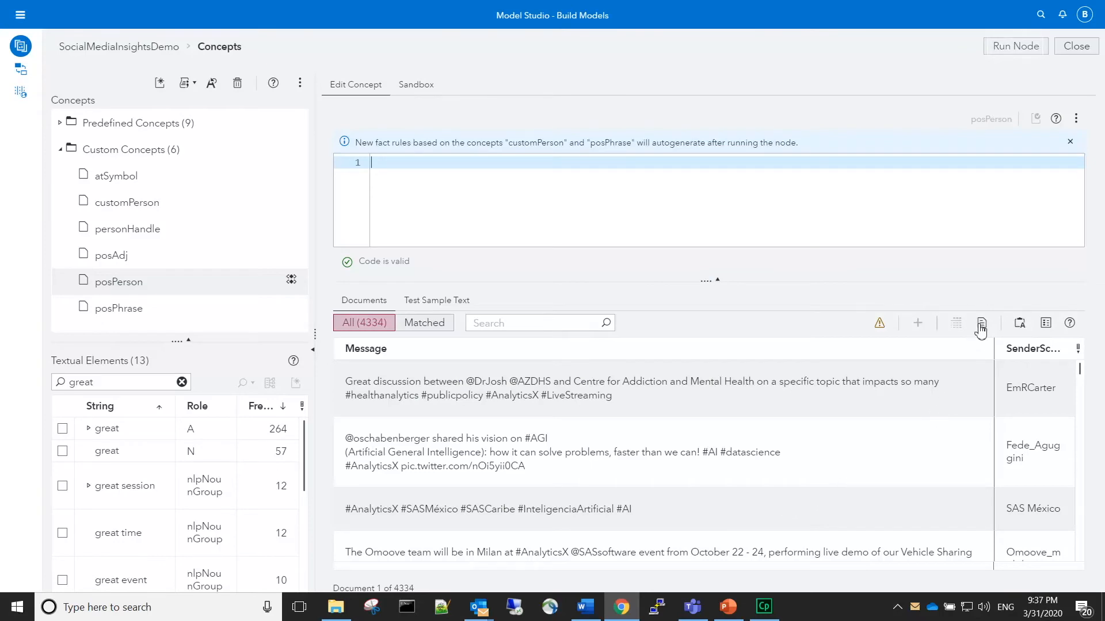
click(1015, 46)
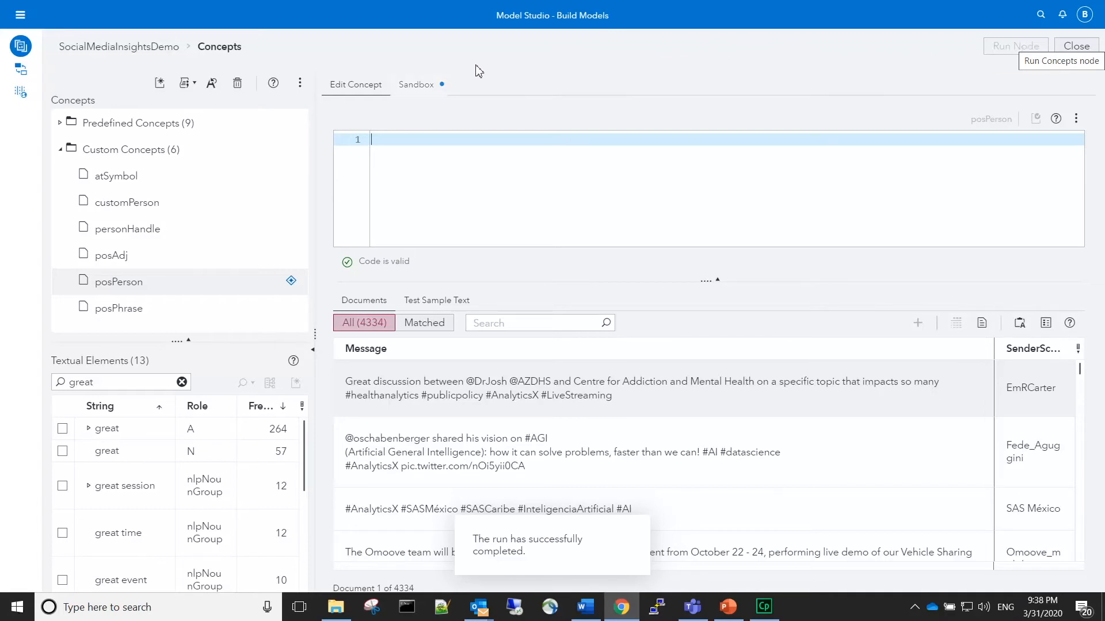
Step: View the autogenerated PREDICATE_RULE in the Sandbox and test it, matching 139 documents
click(416, 84)
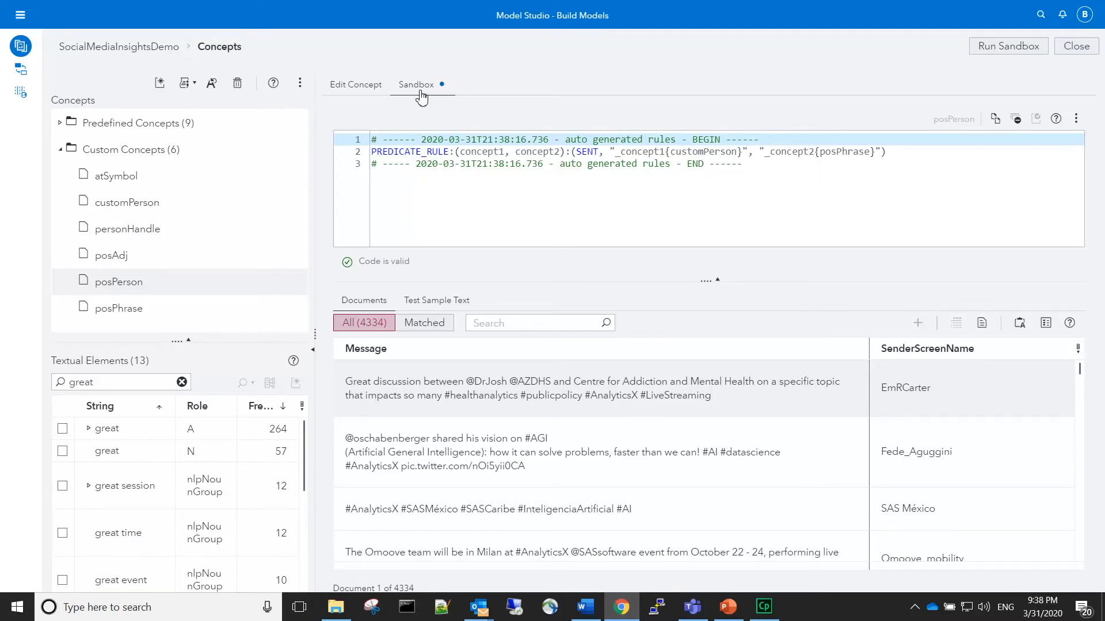
mouse_move(655, 93)
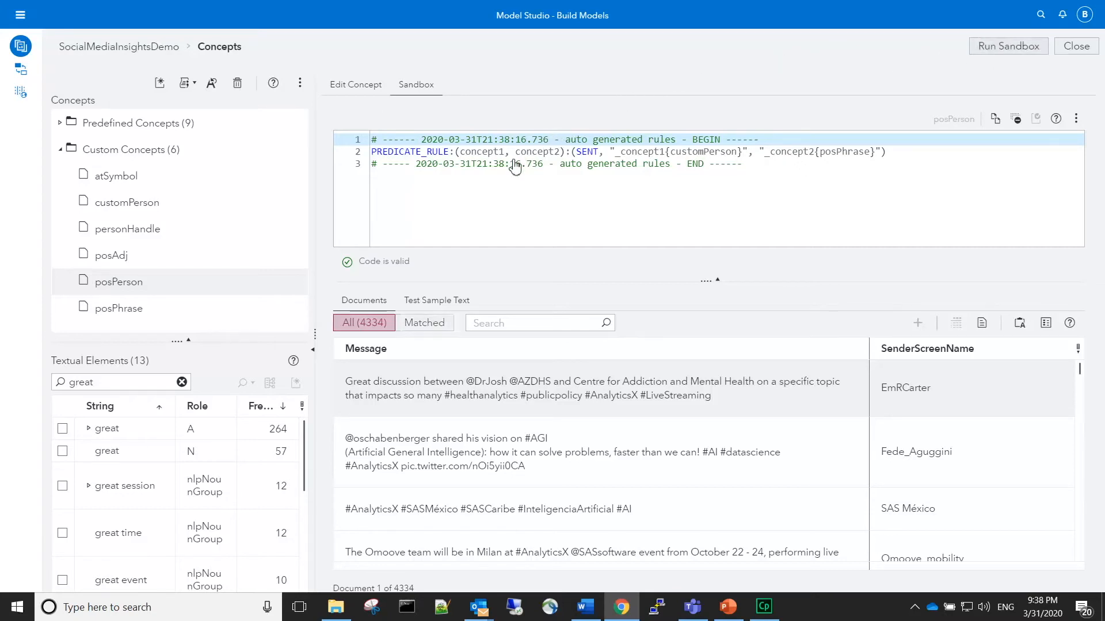
click(425, 322)
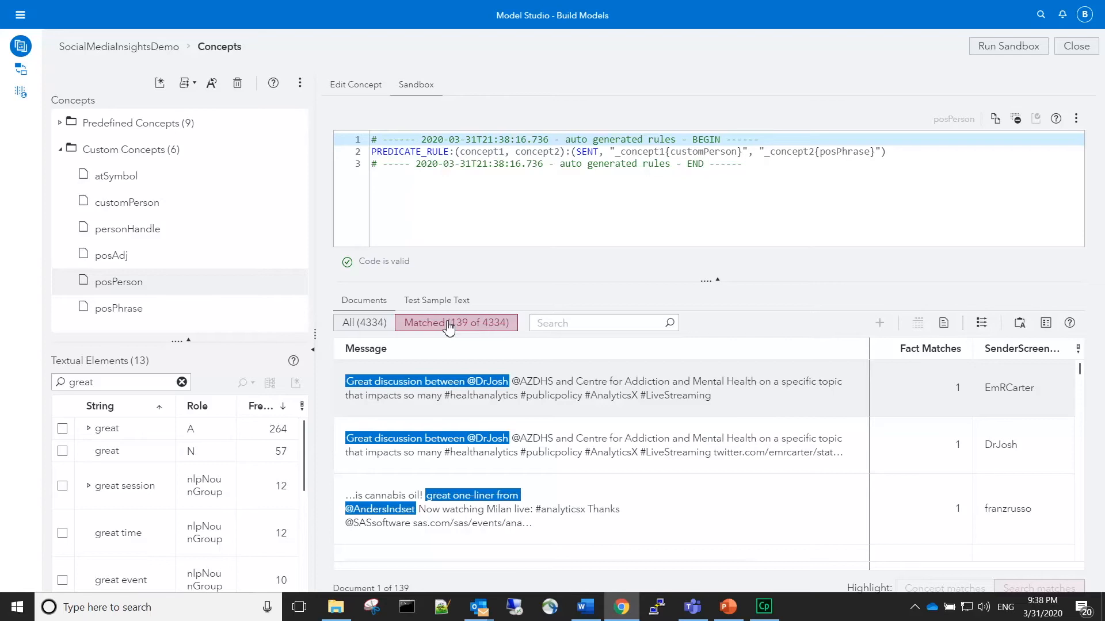
mouse_move(994, 118)
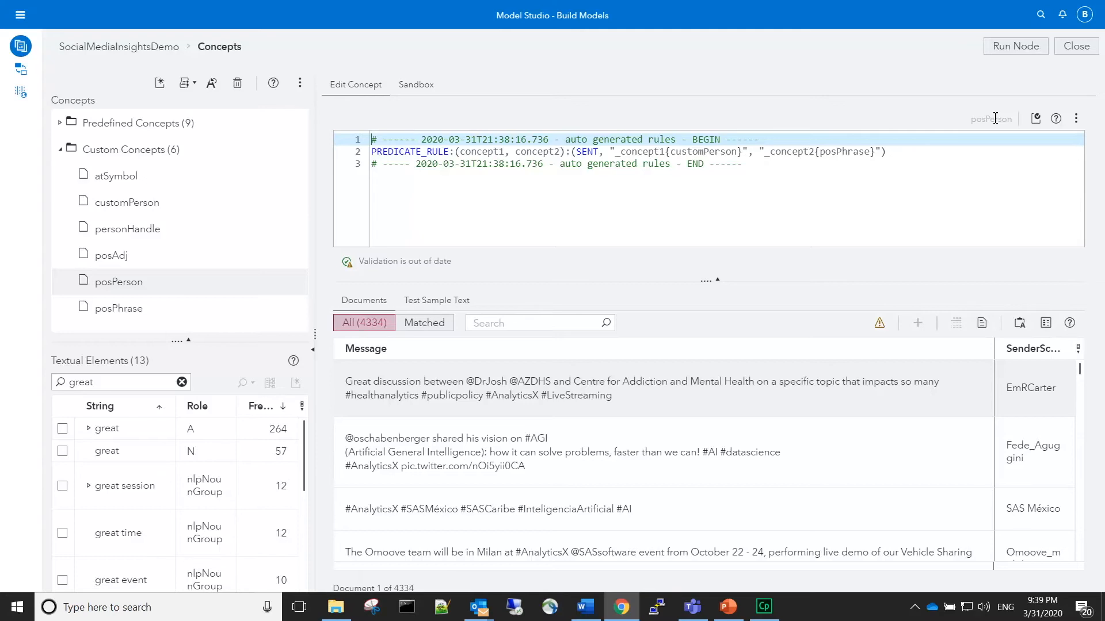
mouse_move(884, 118)
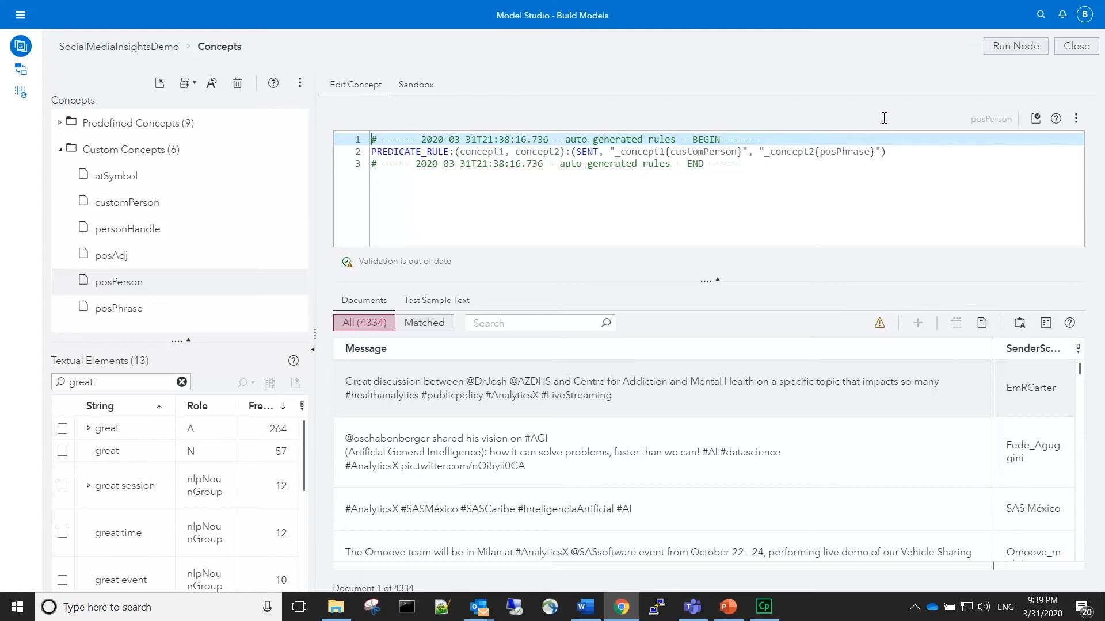
mouse_move(508, 145)
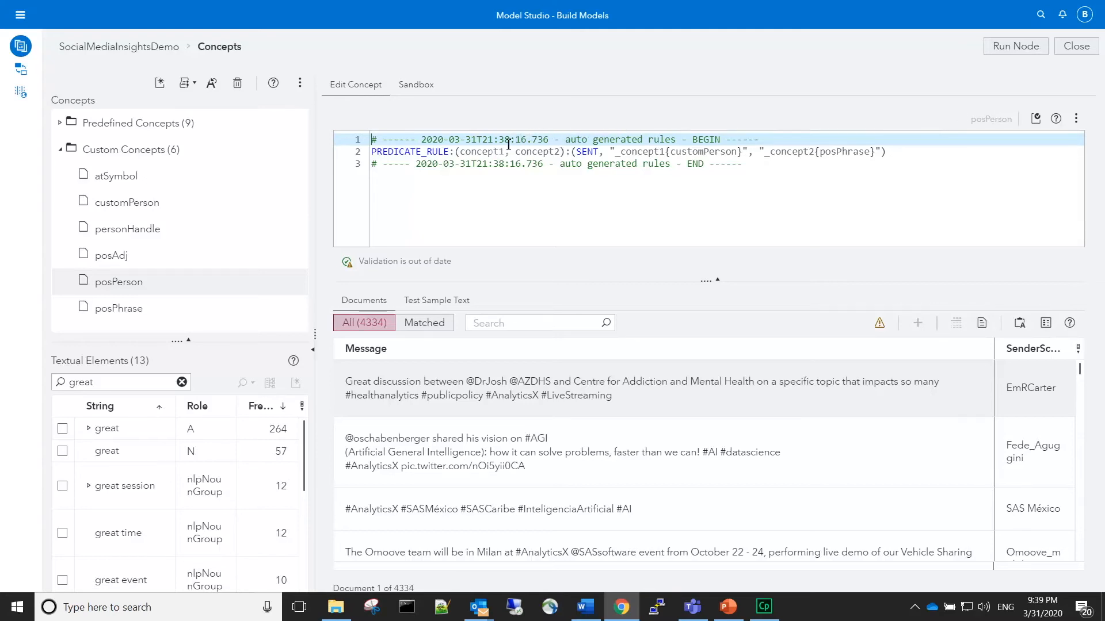
Step: Rename concept1/concept2 to person/pos in the PREDICATE_RULE and rerun the node
double_click(483, 152)
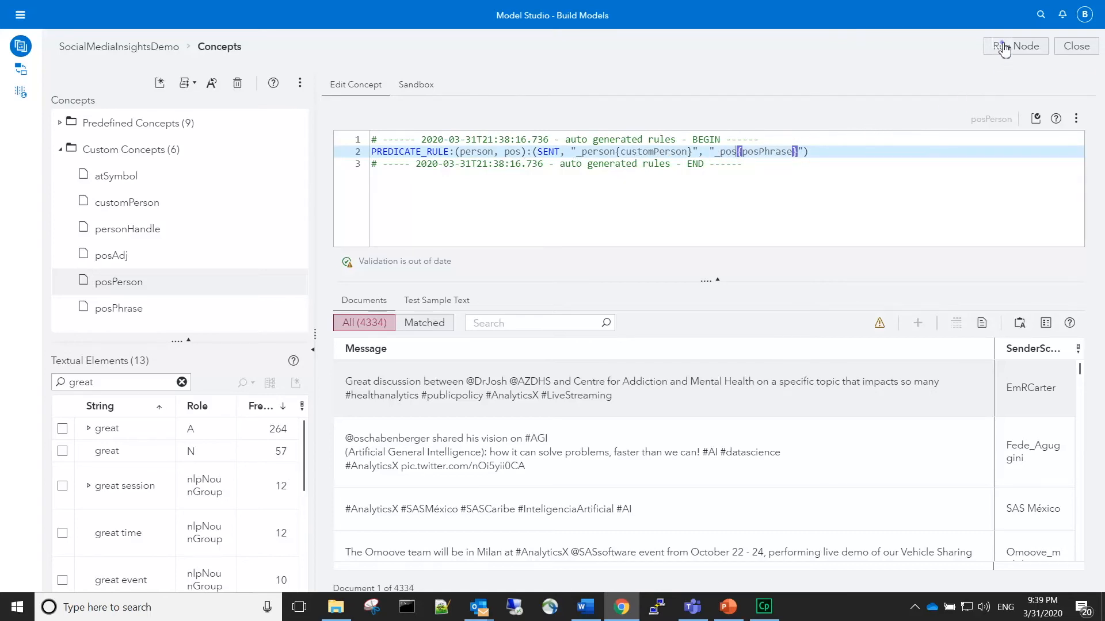
click(1015, 46)
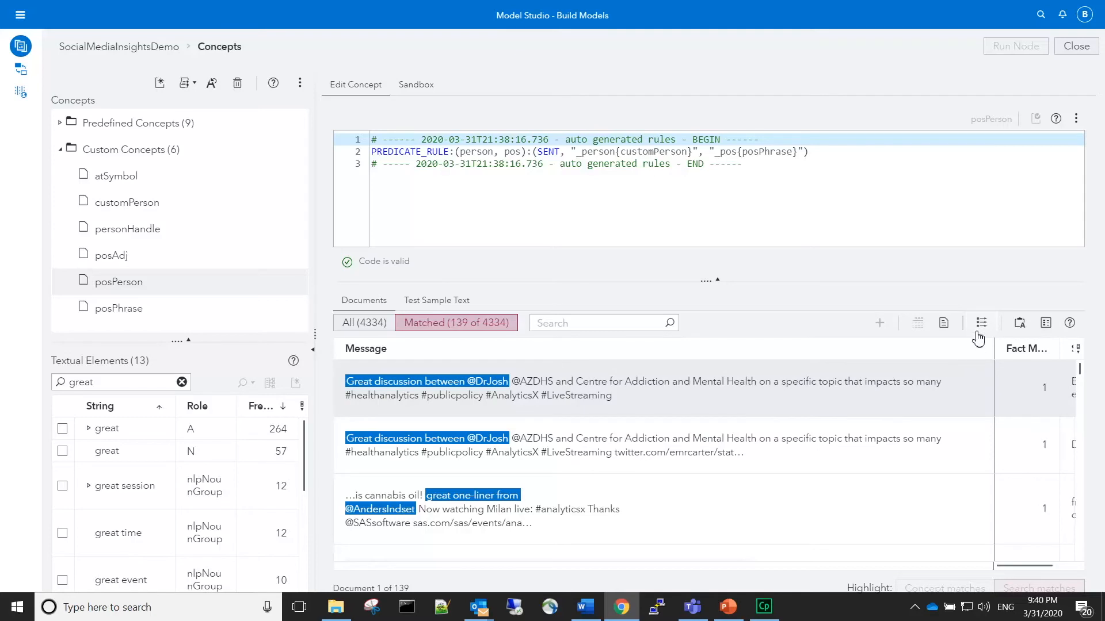
Step: View the person and pos fact matches in the first message, then close the details
click(980, 322)
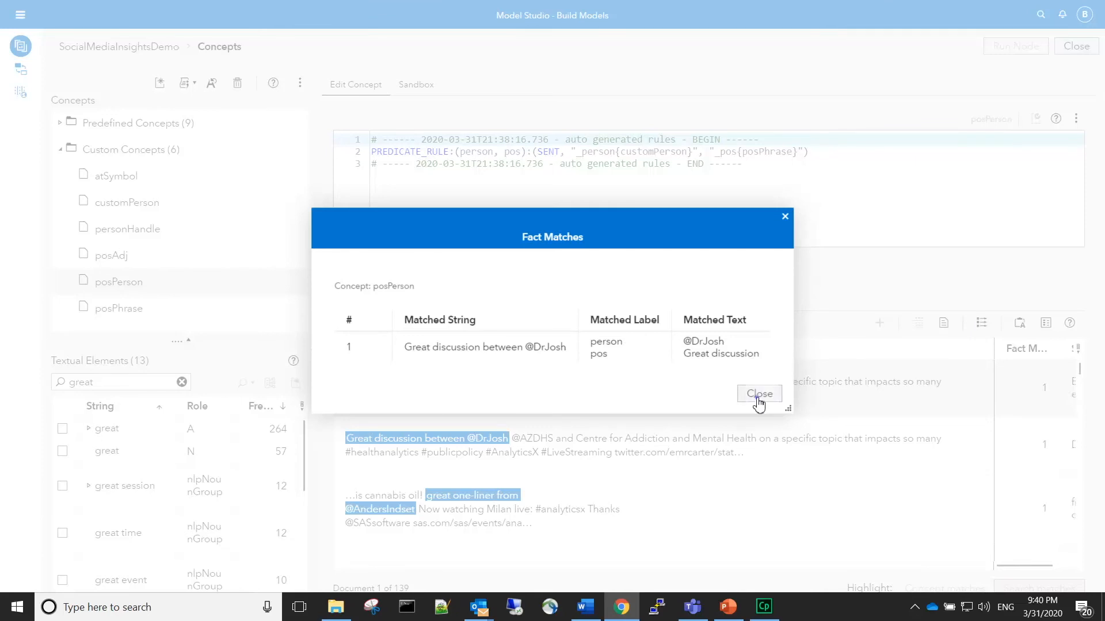
click(758, 394)
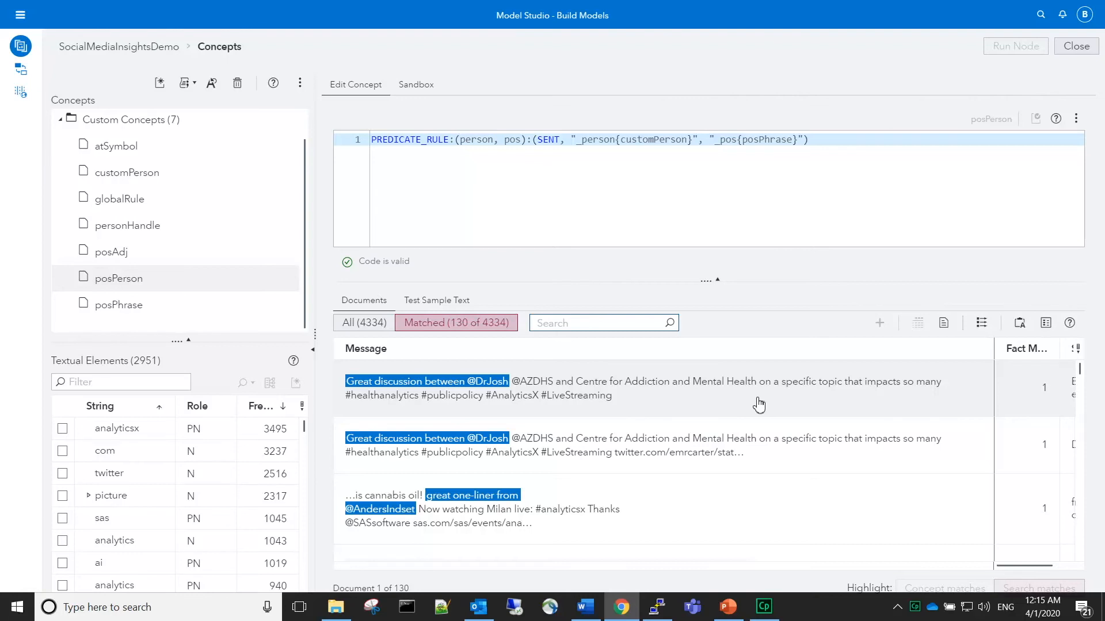
mouse_move(1007, 306)
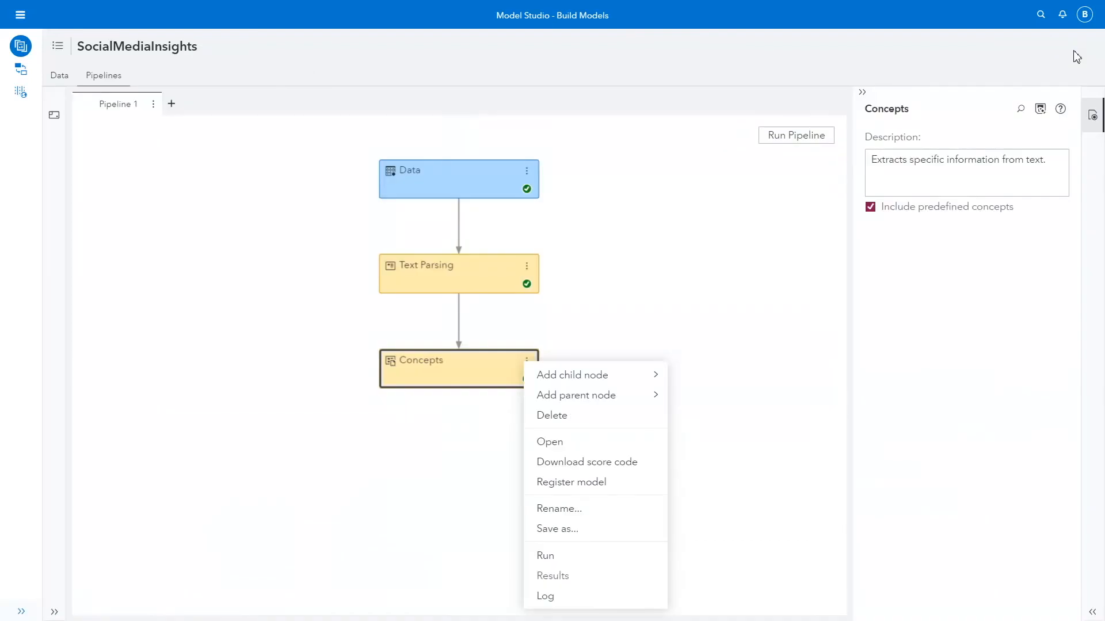
mouse_move(582, 465)
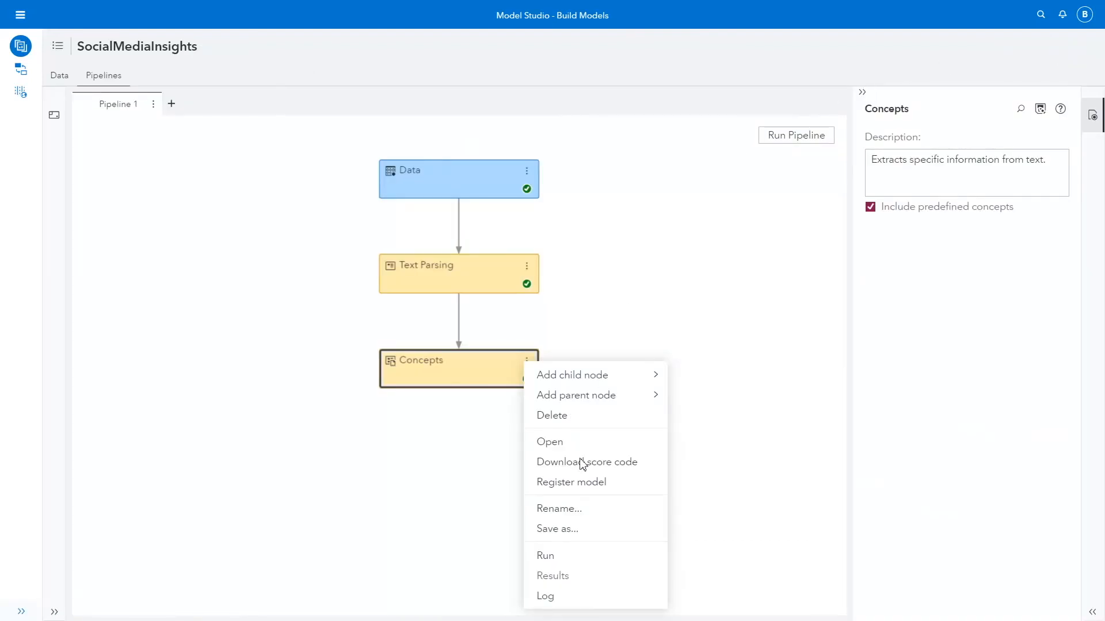
Step: View the Concepts node's transactional output table and send it to Explore and Visualize
click(553, 575)
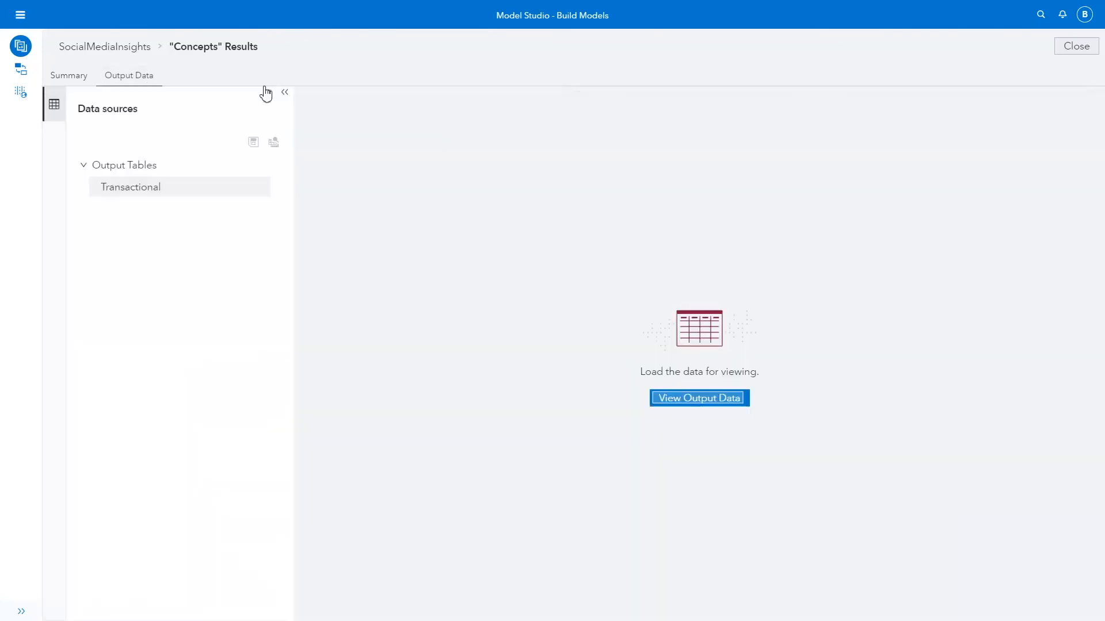
mouse_move(716, 372)
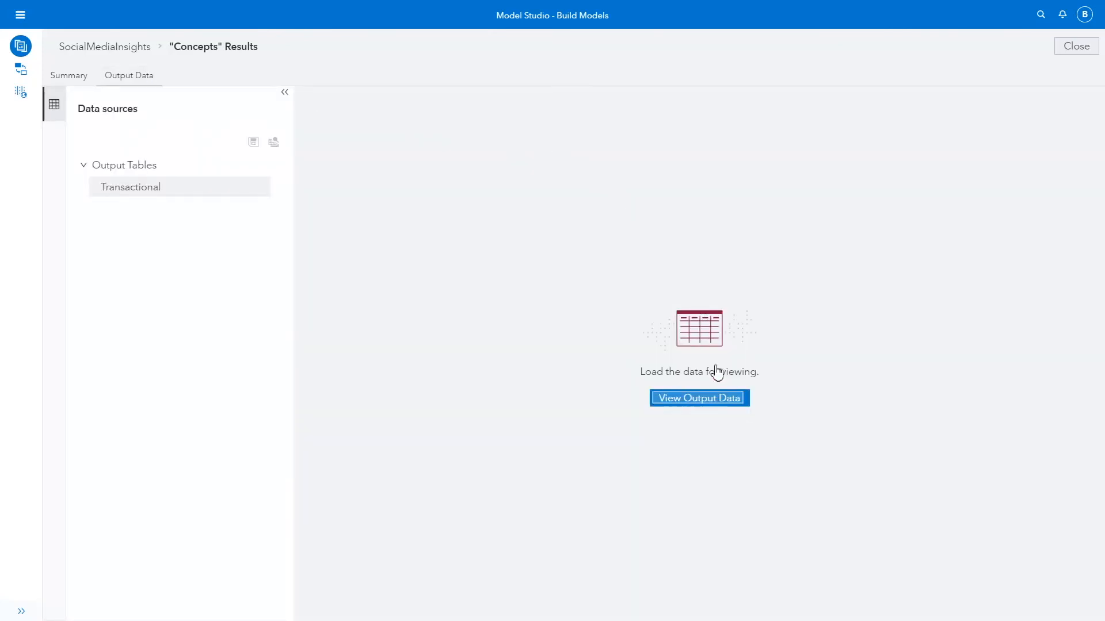
click(698, 399)
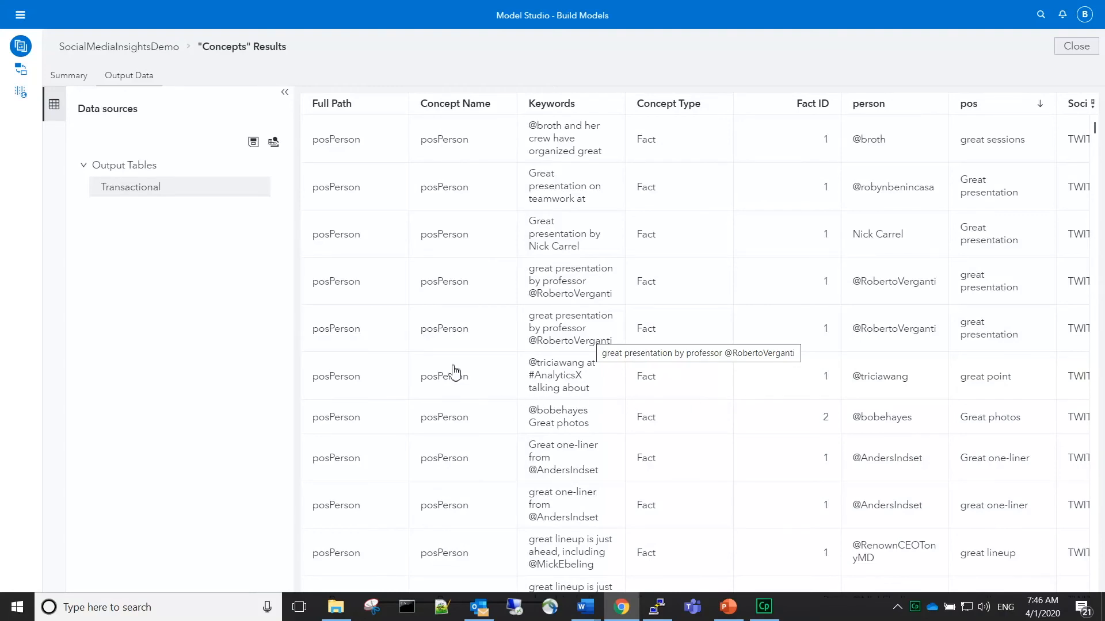
mouse_move(273, 141)
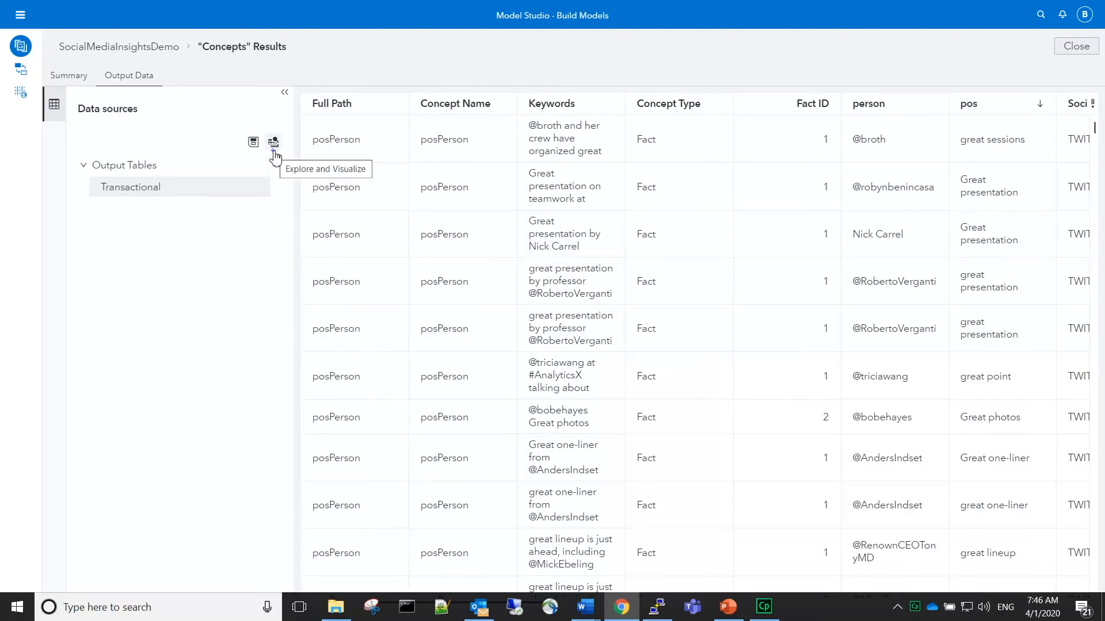
click(273, 141)
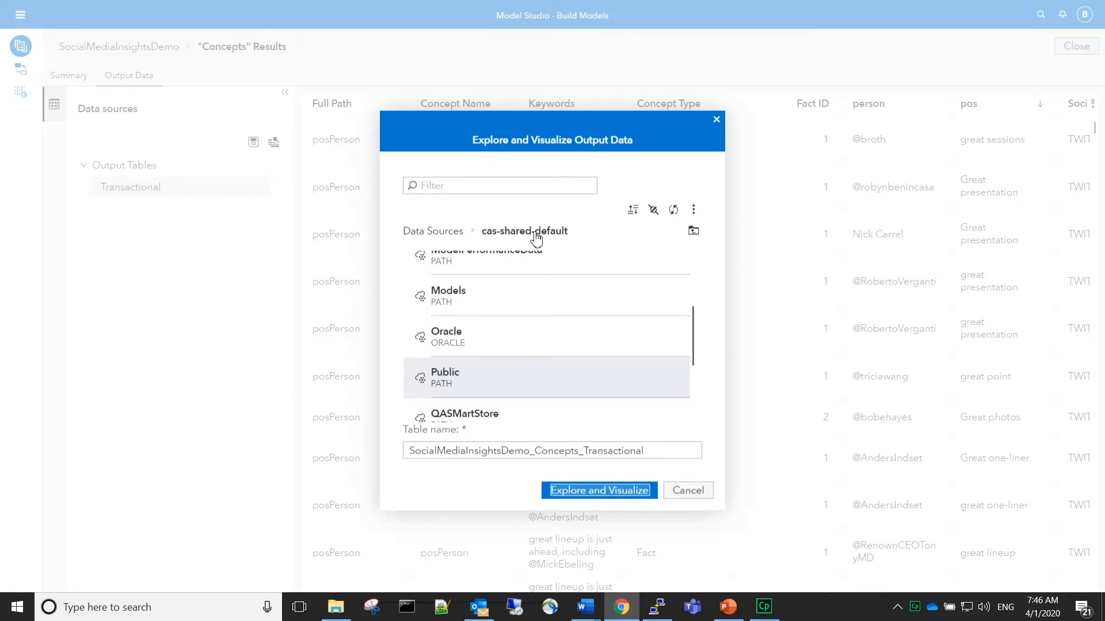
click(598, 490)
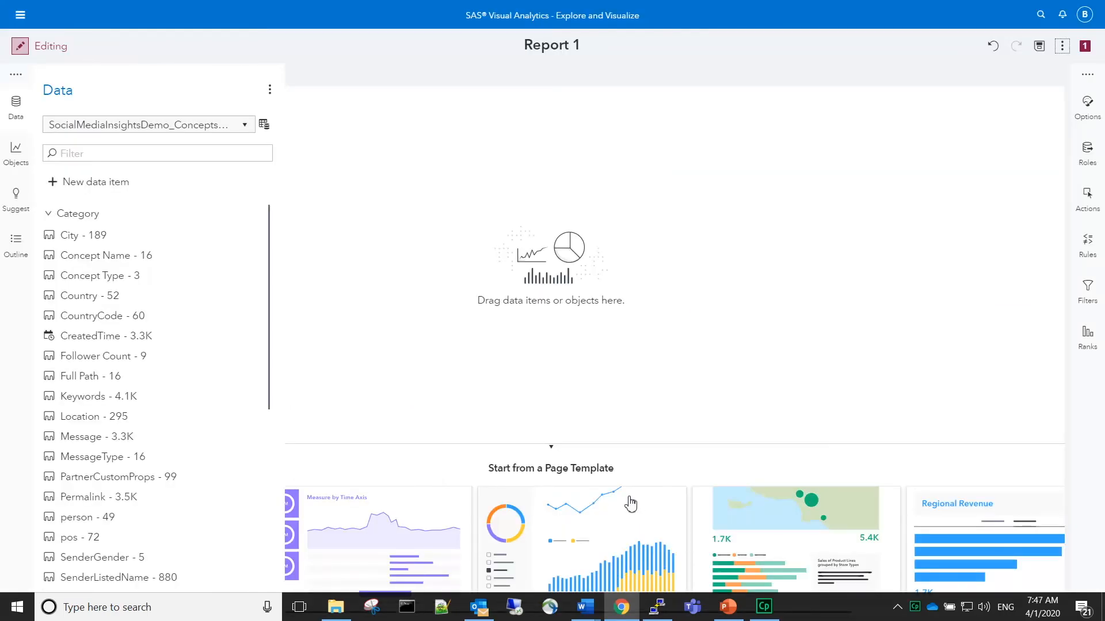
mouse_move(256, 455)
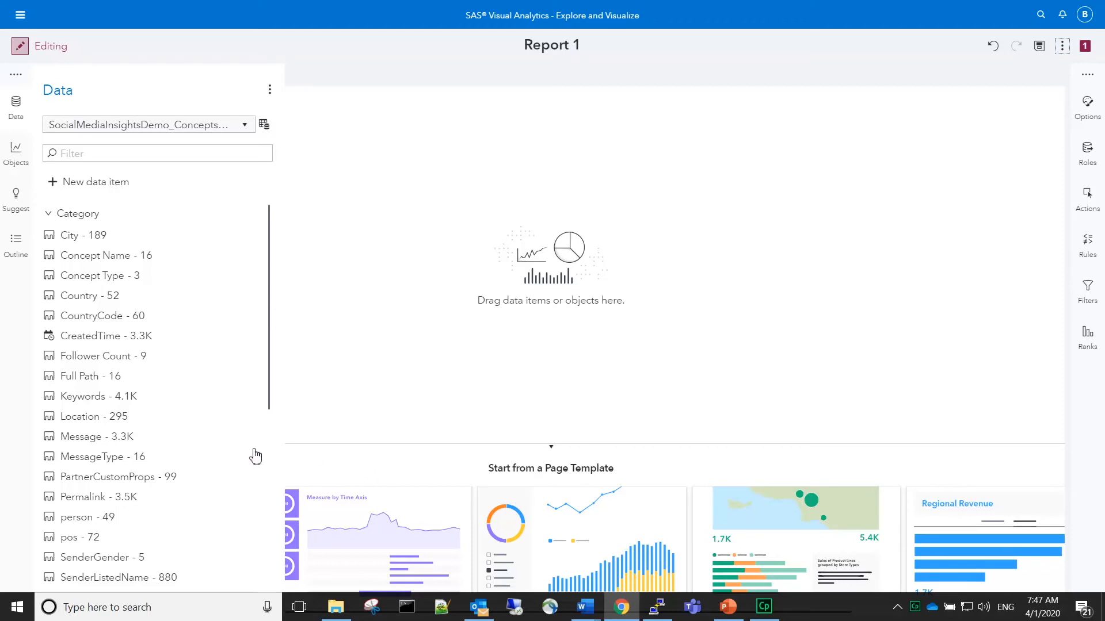
mouse_move(15, 148)
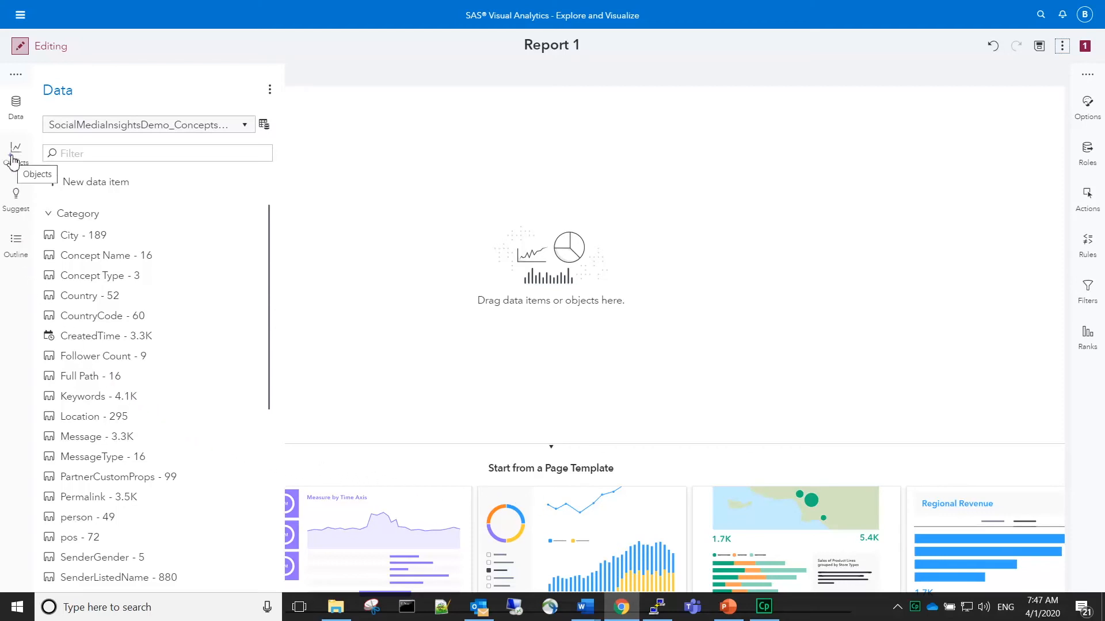
Step: Add a Treemap from Objects to the page with person assigned to the Tile role
click(15, 151)
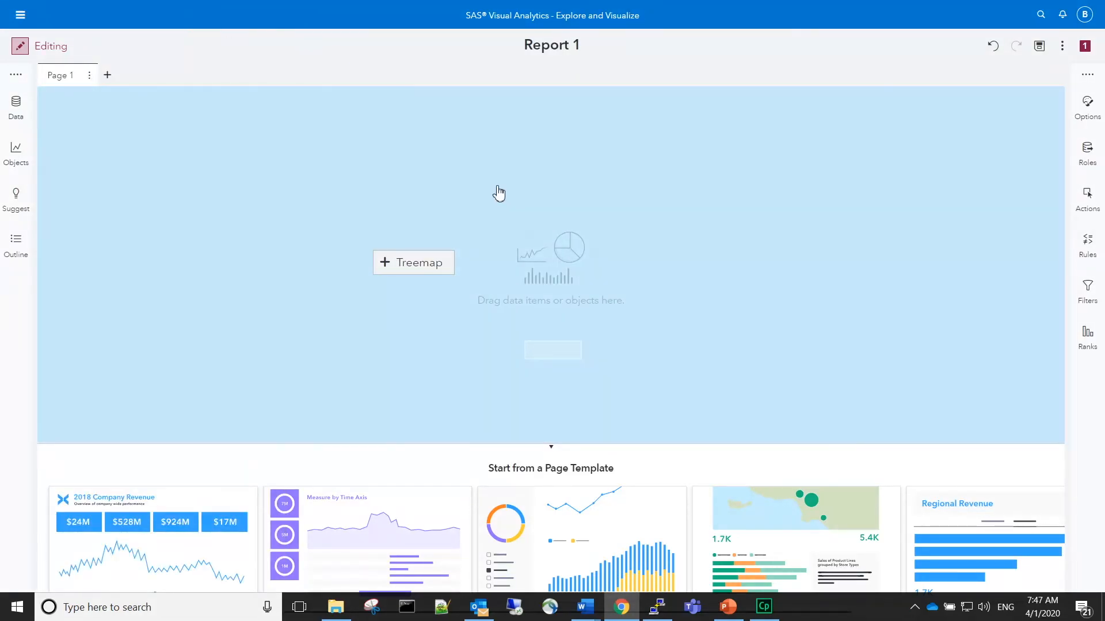
click(414, 263)
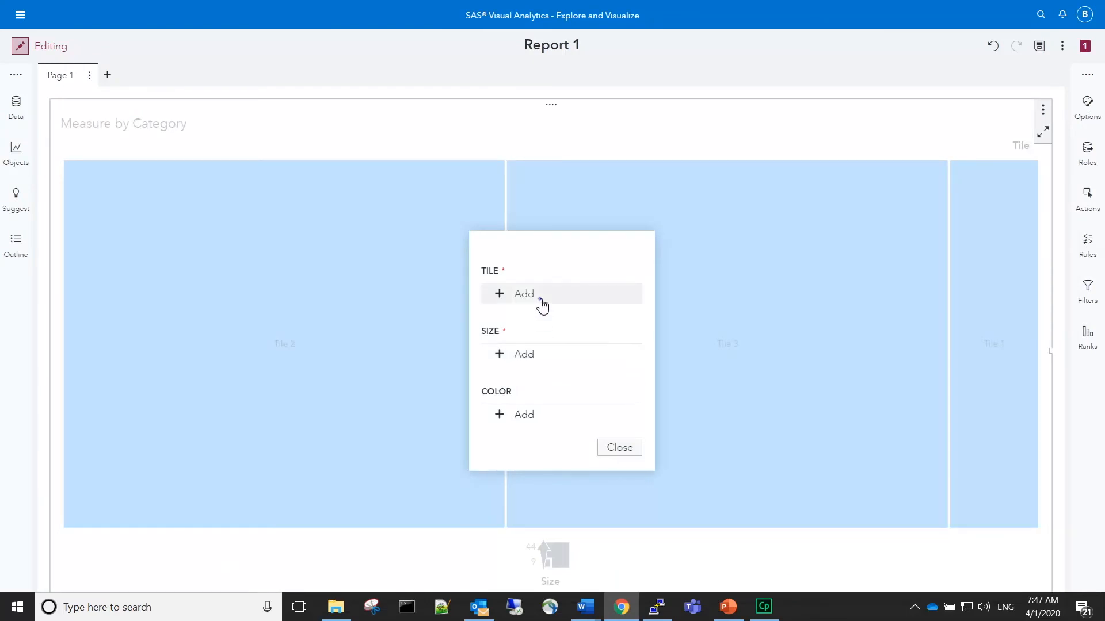
click(524, 293)
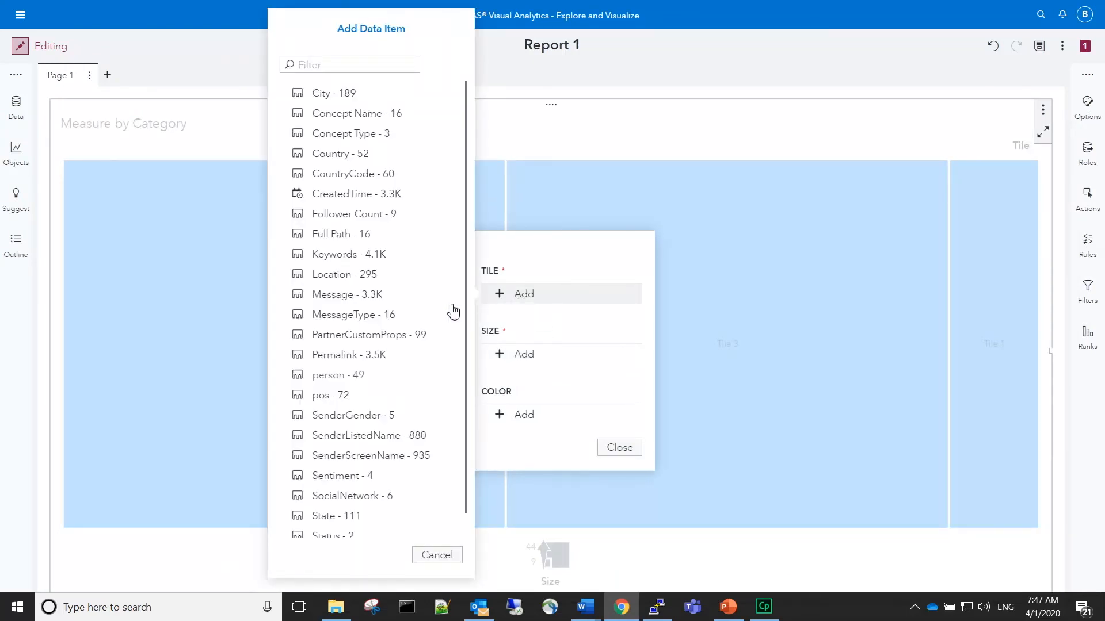
click(332, 375)
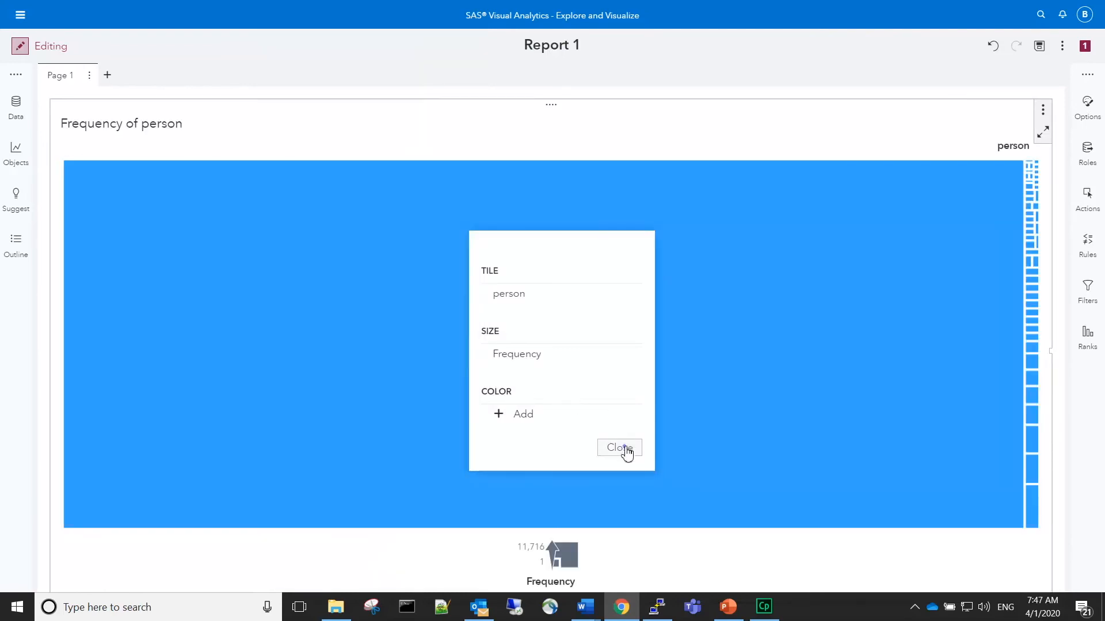
click(618, 448)
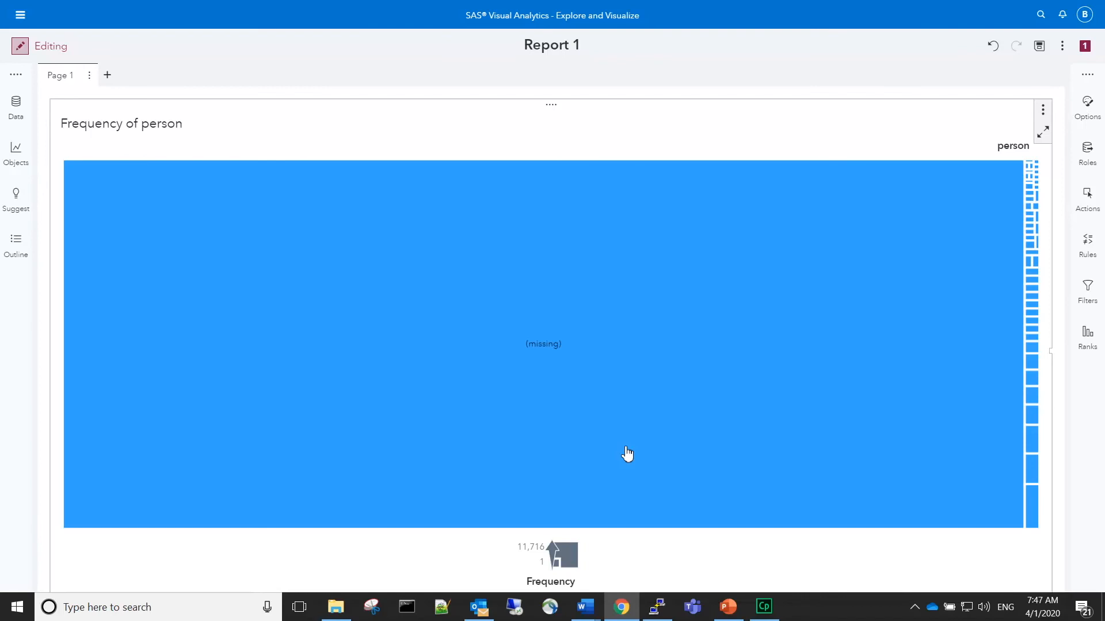
mouse_move(1036, 388)
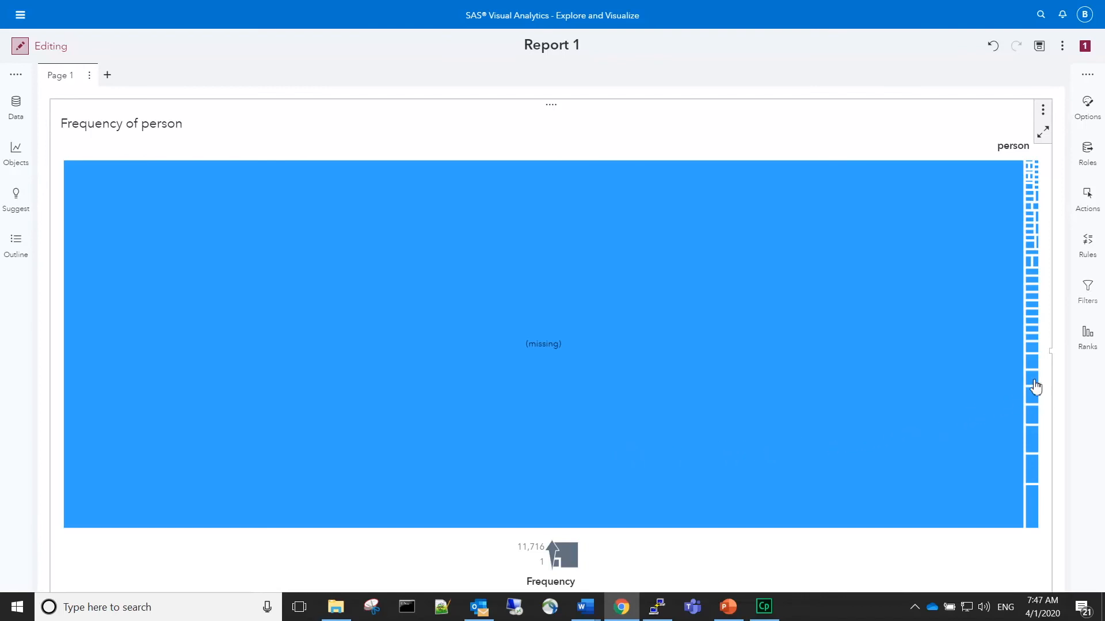
Step: Filter the treemap on person with Include missing values unchecked
click(1087, 288)
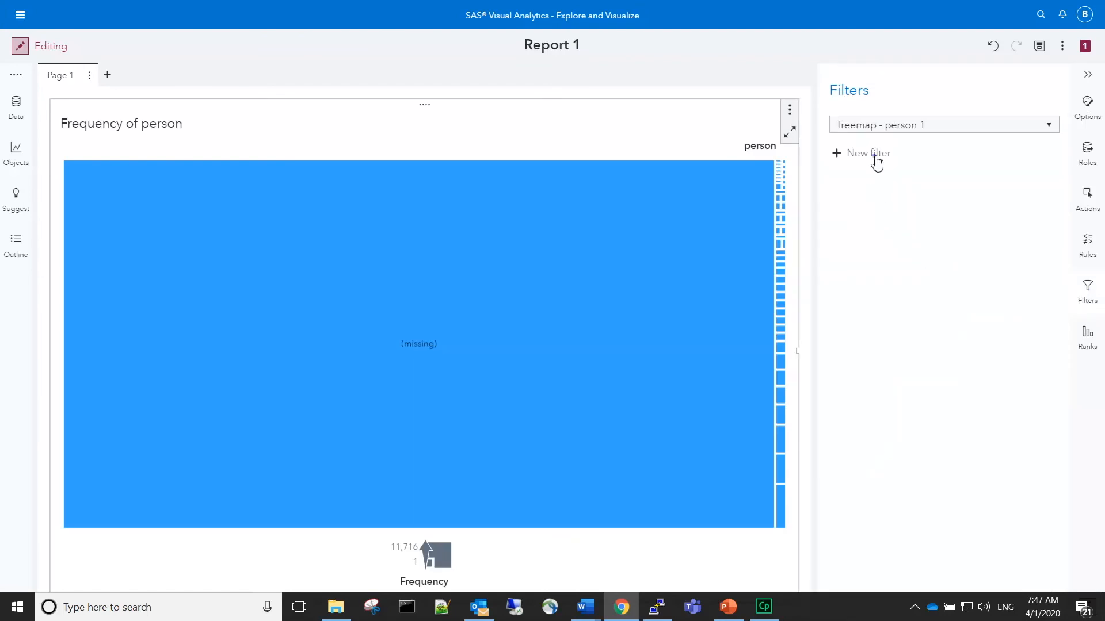
click(861, 153)
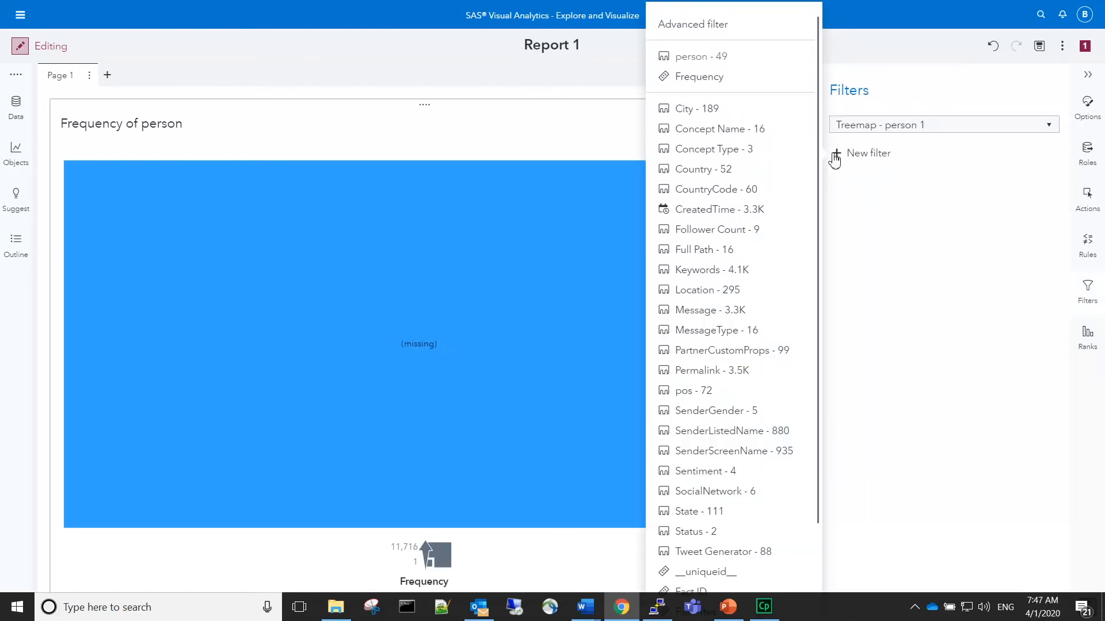
click(699, 57)
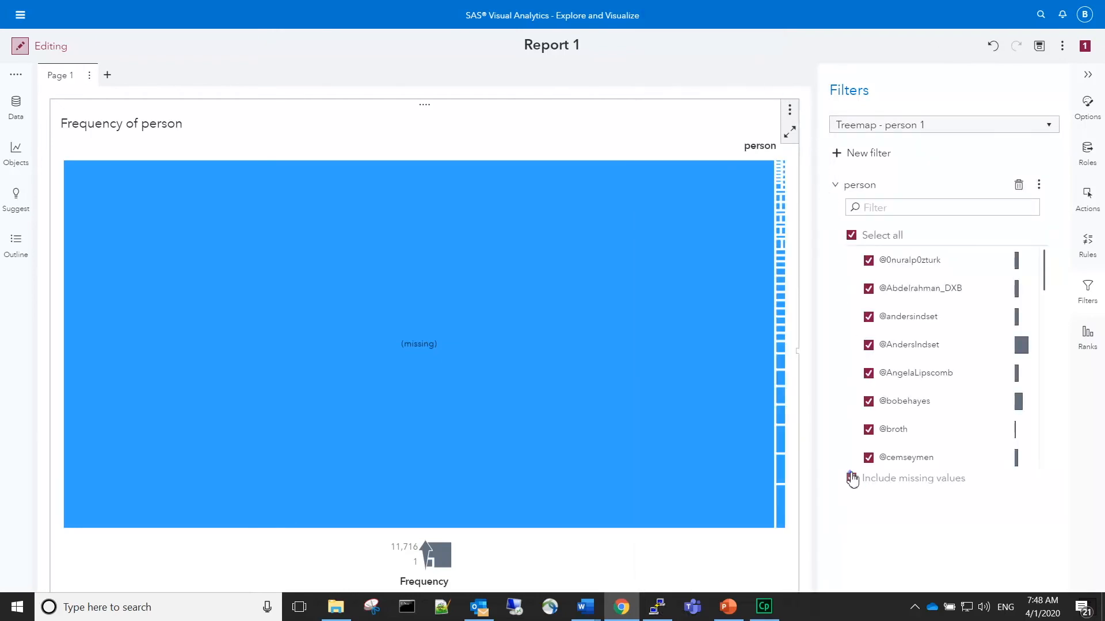
click(851, 478)
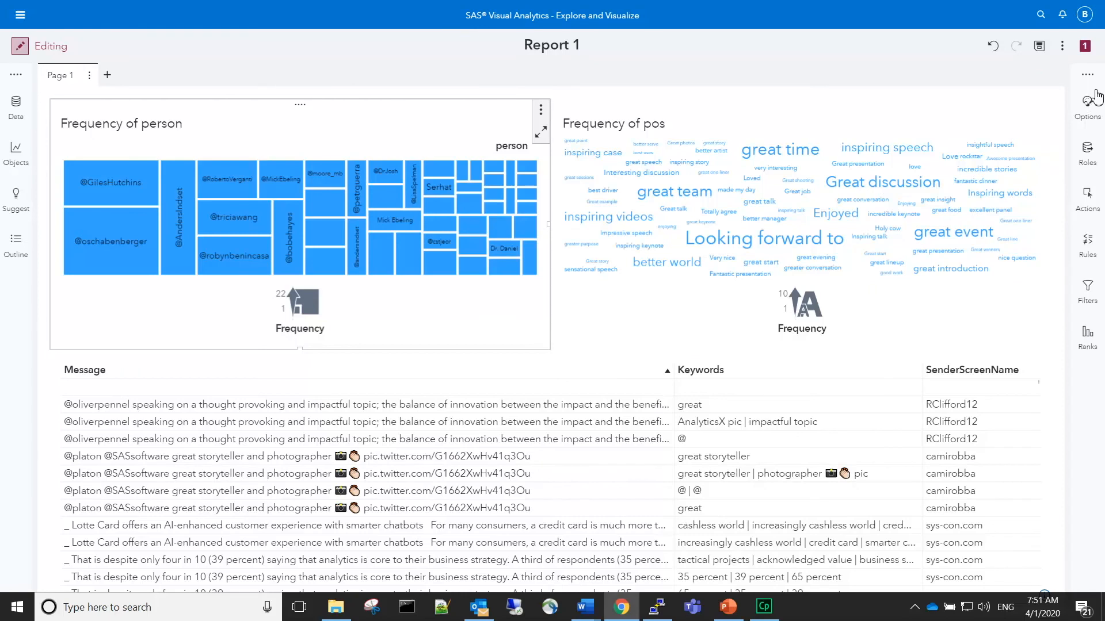
mouse_move(1097, 199)
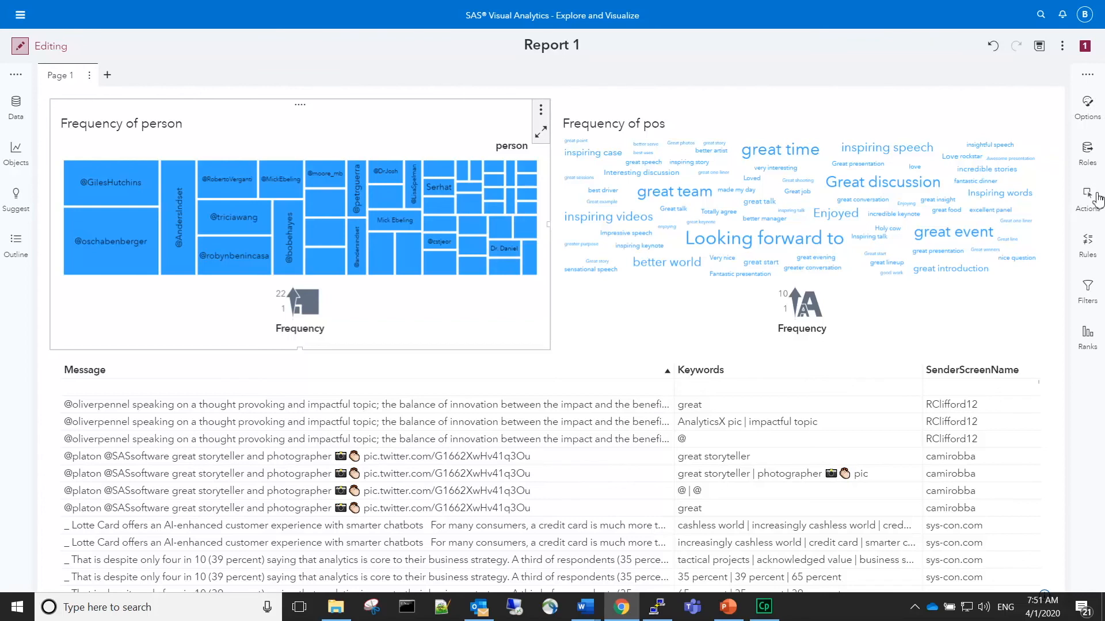
Step: Link the treemap to Word cloud - pos 1 and List table - Message 1 under Object Links
click(1086, 199)
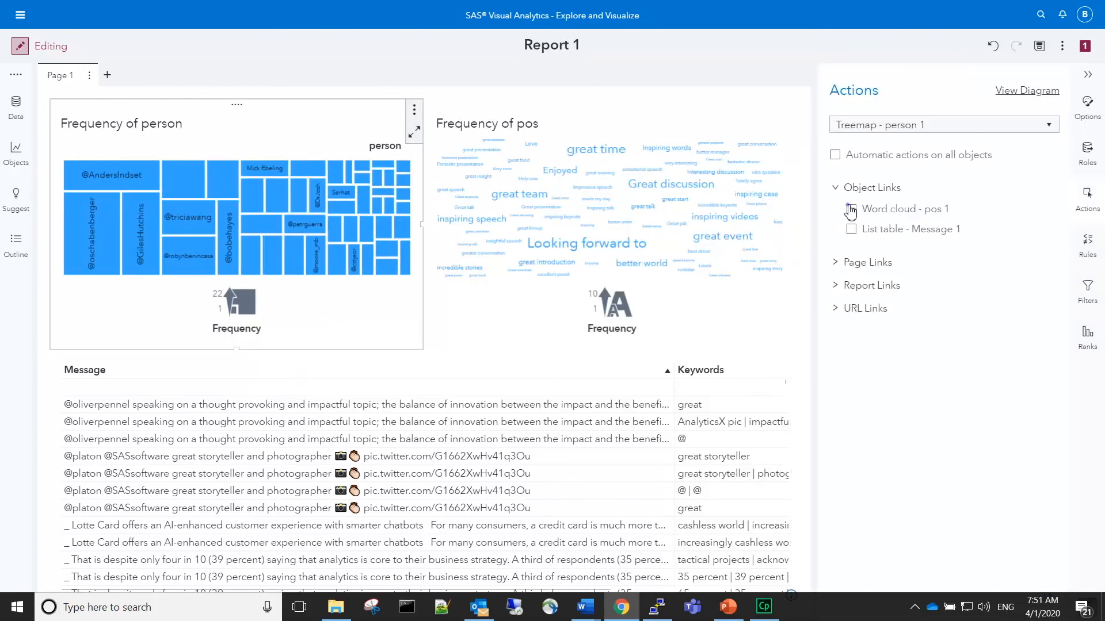
click(852, 208)
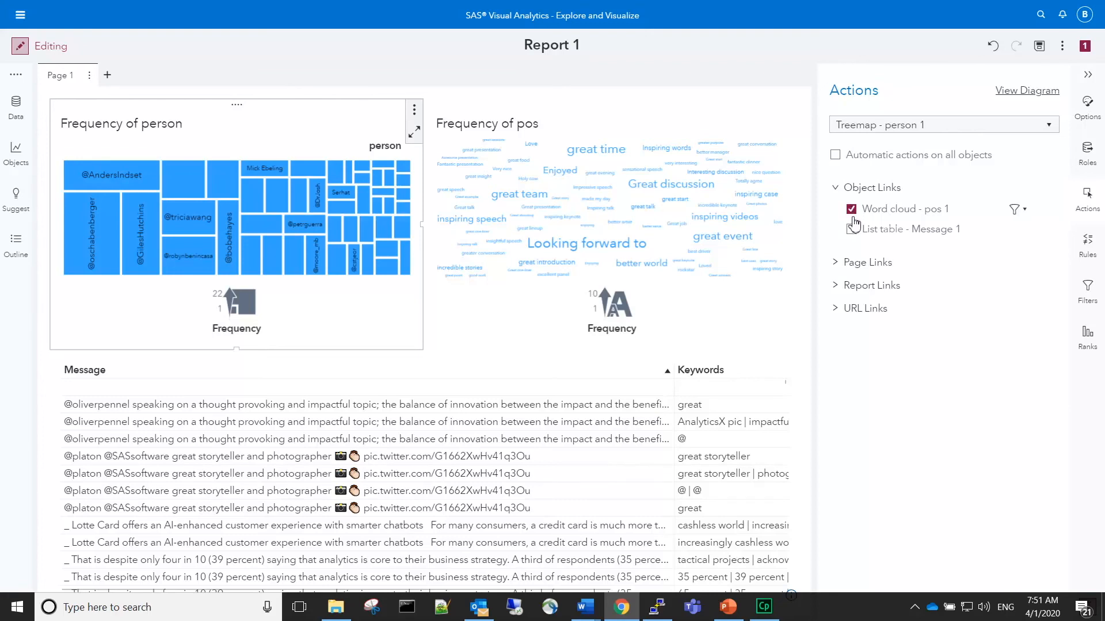
click(852, 229)
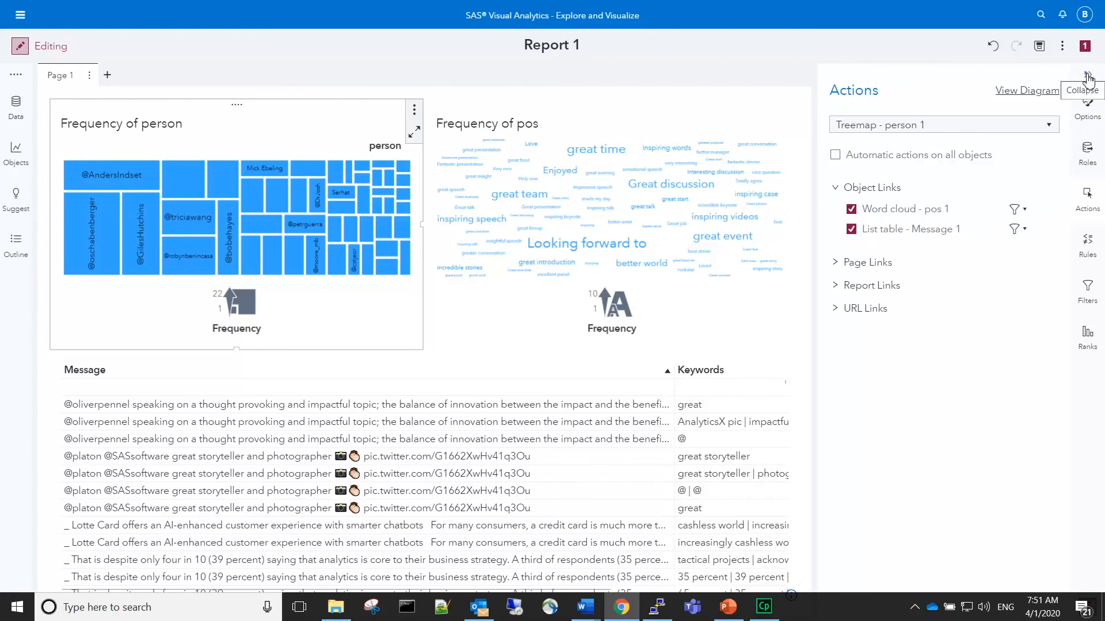
click(1087, 77)
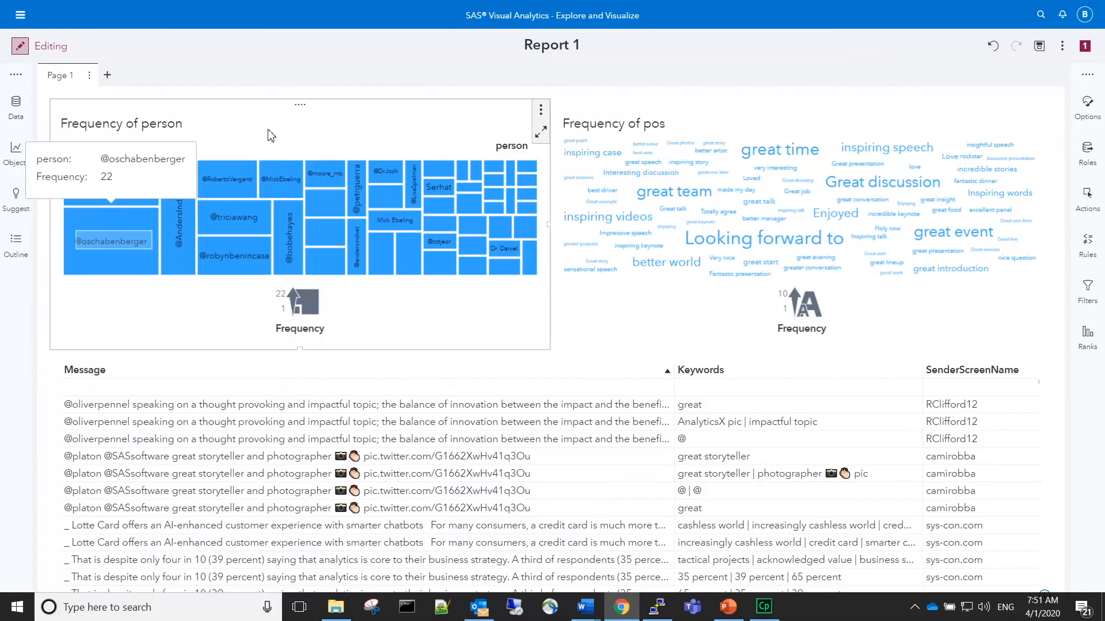
mouse_move(89, 249)
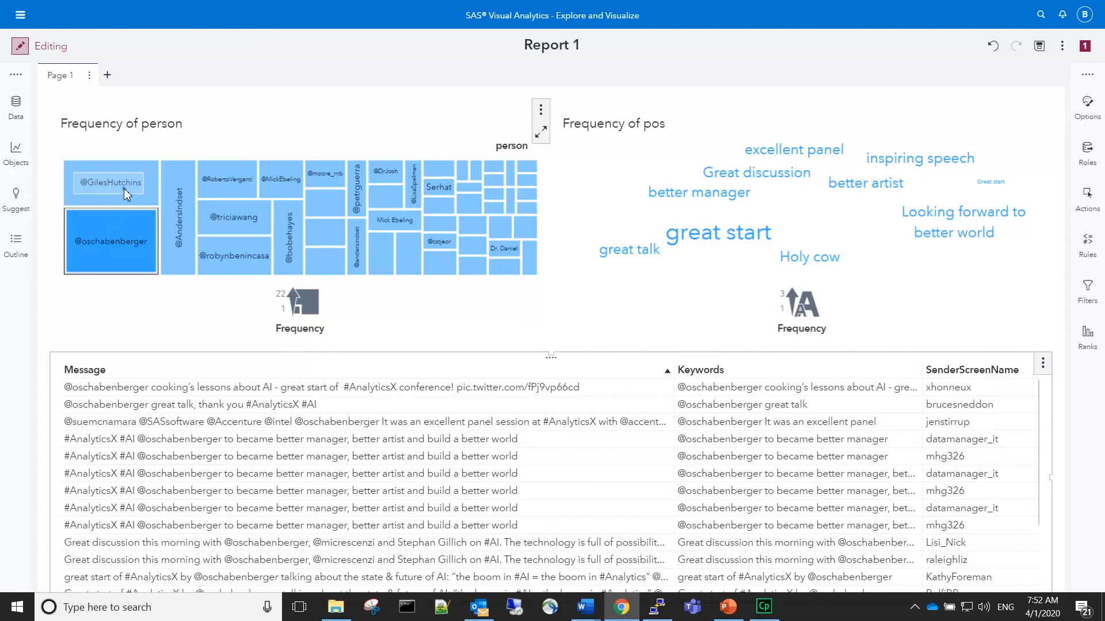
click(111, 182)
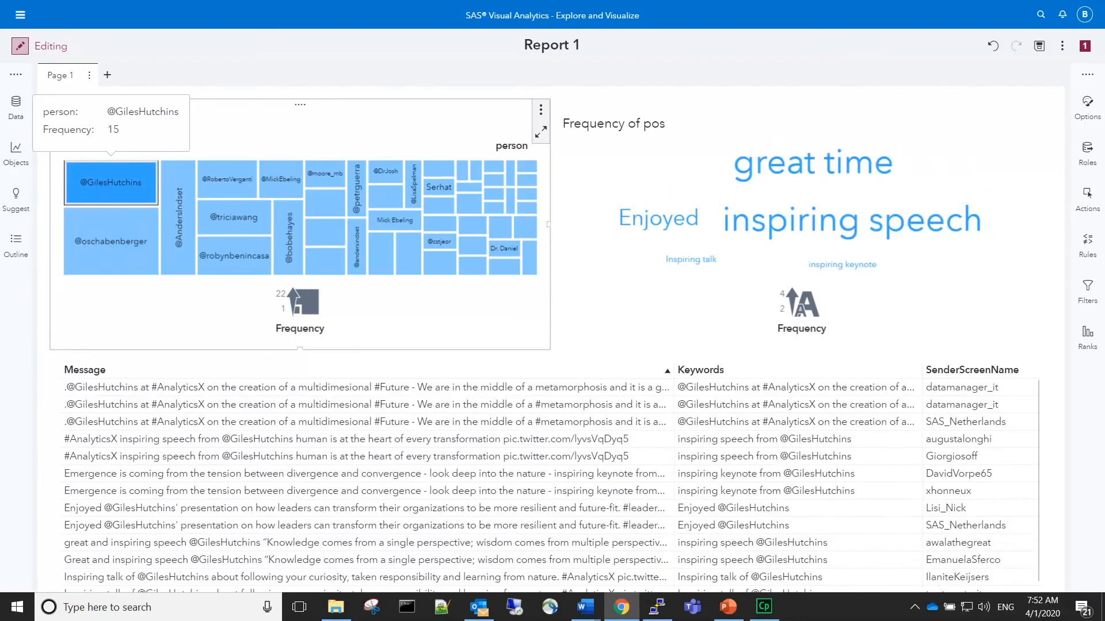